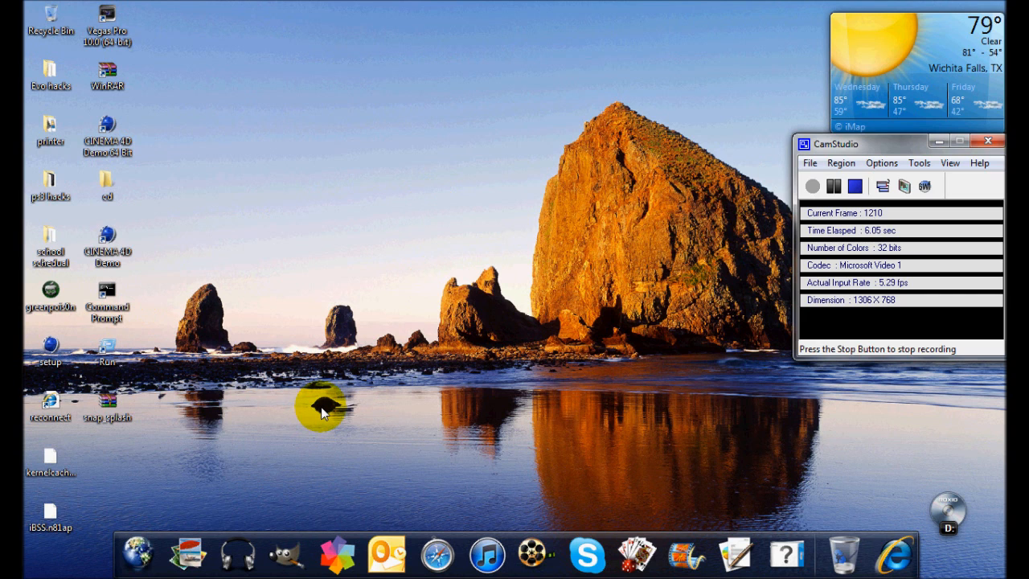
{"action": "mouse_move", "coordinate": [244, 142]}
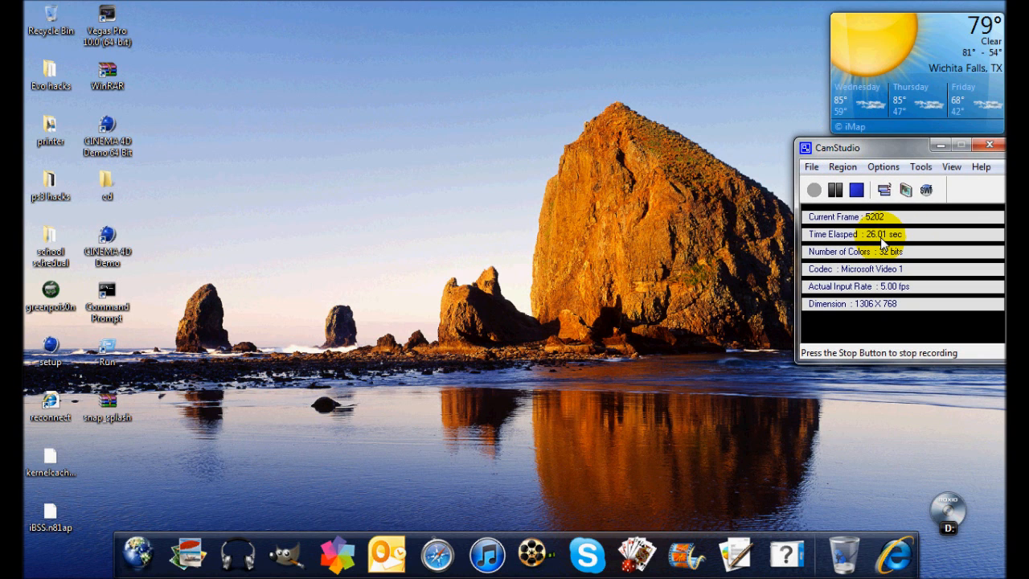
{"action": "mouse_move", "coordinate": [851, 101]}
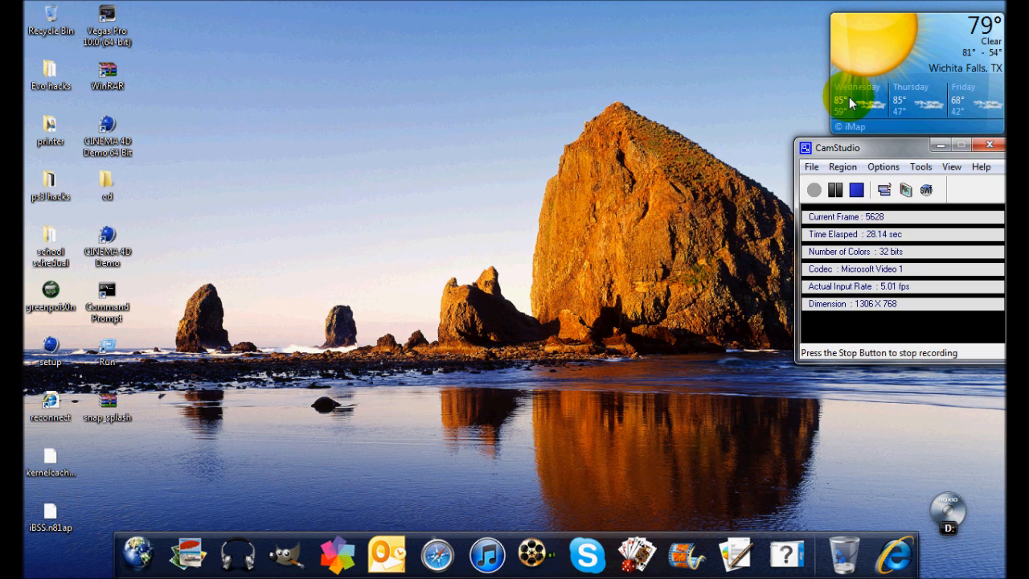
{"action": "mouse_move", "coordinate": [80, 7]}
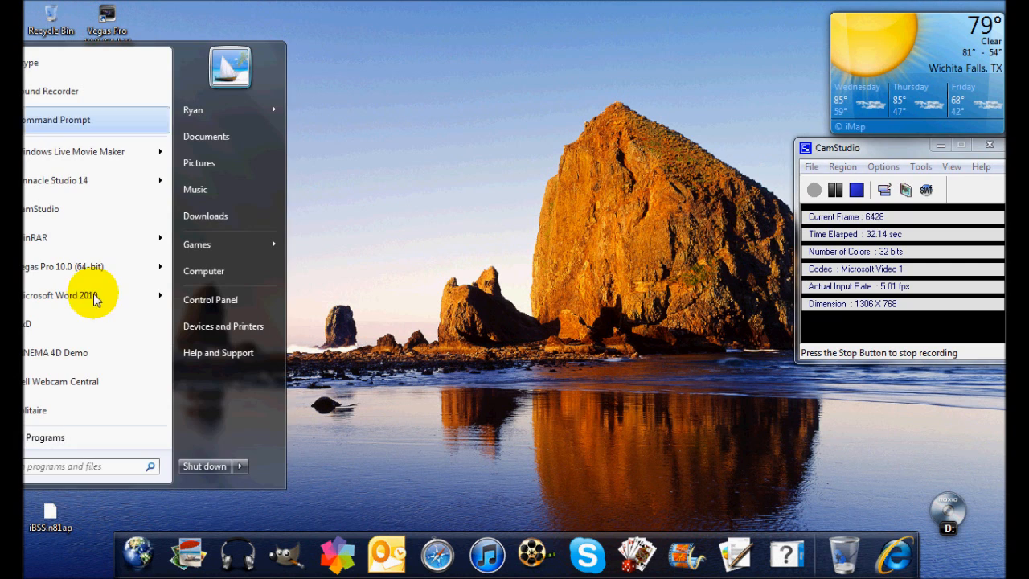
{"action": "mouse_move", "coordinate": [68, 129]}
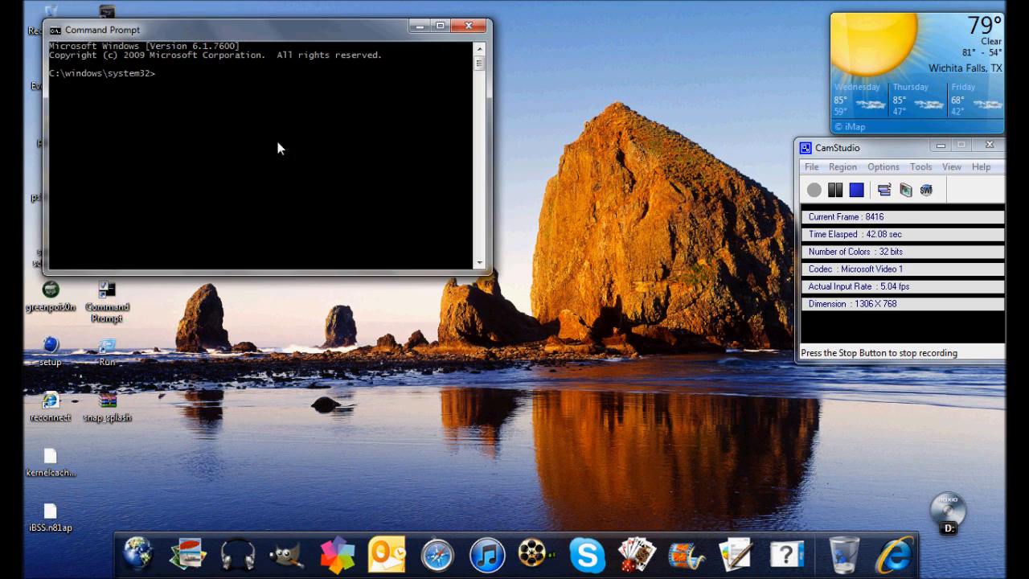
{"action": "mouse_move", "coordinate": [270, 96]}
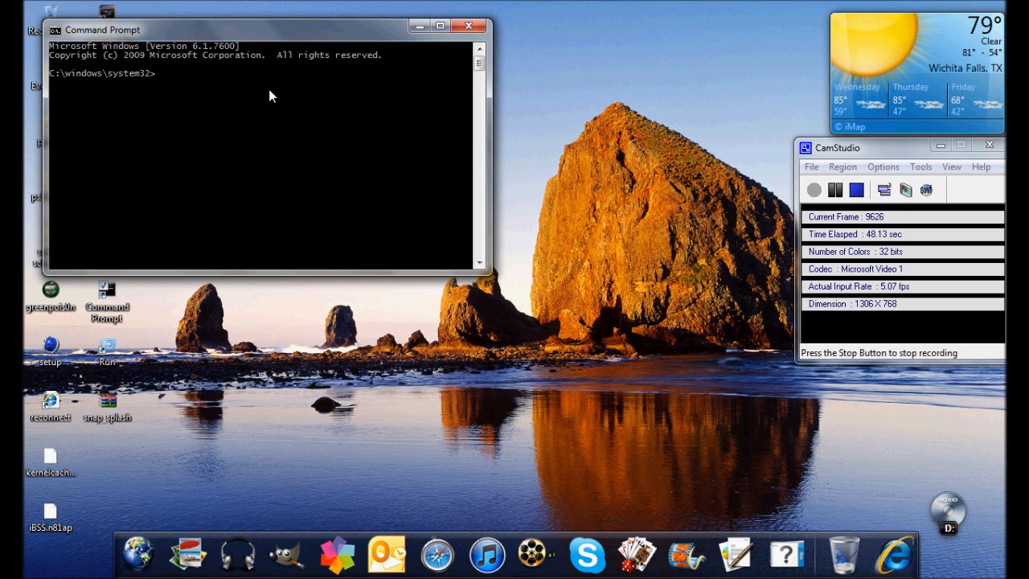
Close the first Command Prompt and open the Run shortcut with cmd.exe entered.
{"action": "left_click", "coordinate": [466, 25]}
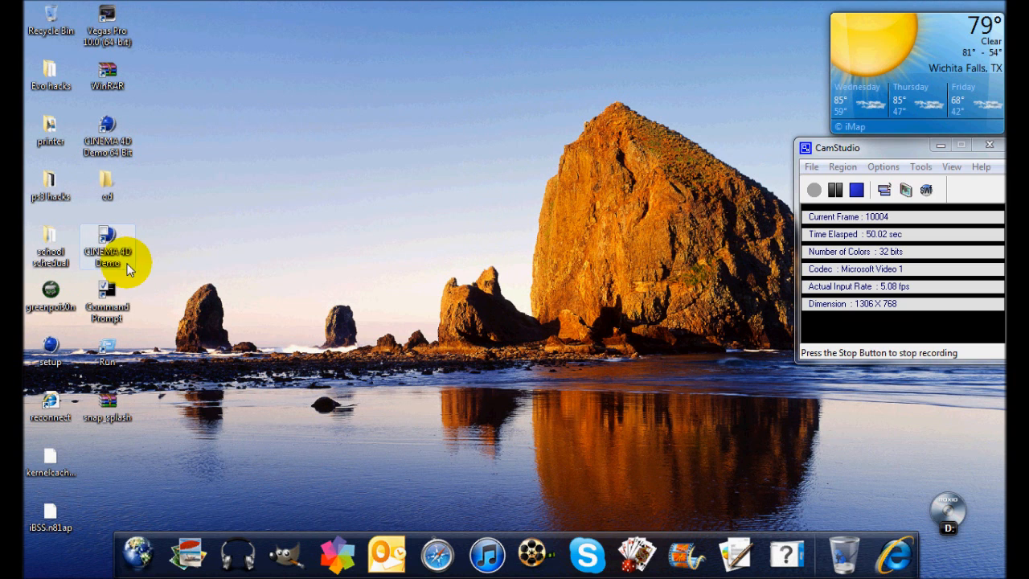
{"action": "mouse_move", "coordinate": [133, 303]}
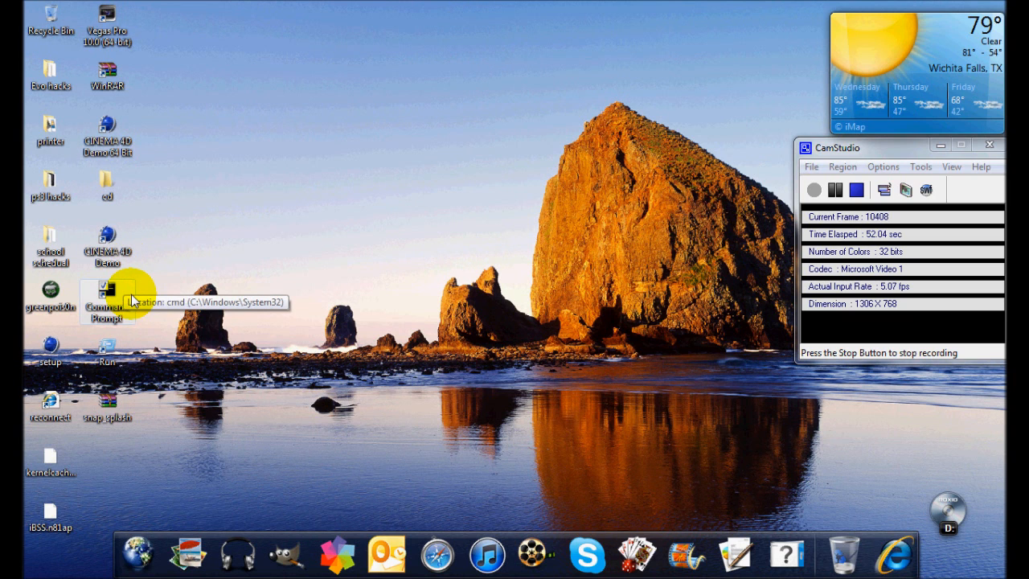
{"action": "mouse_move", "coordinate": [427, 379]}
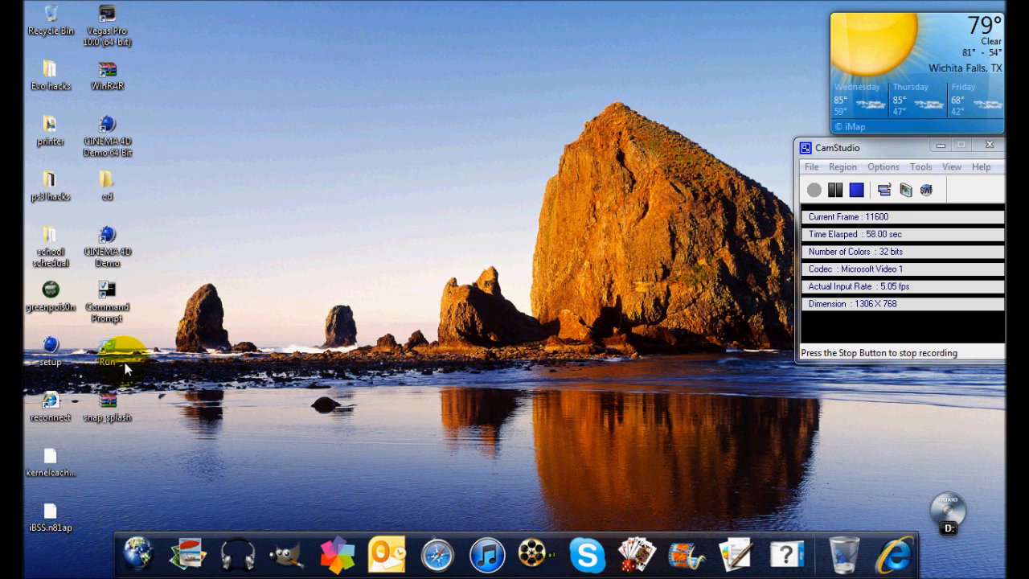
{"action": "double_click", "coordinate": [105, 347]}
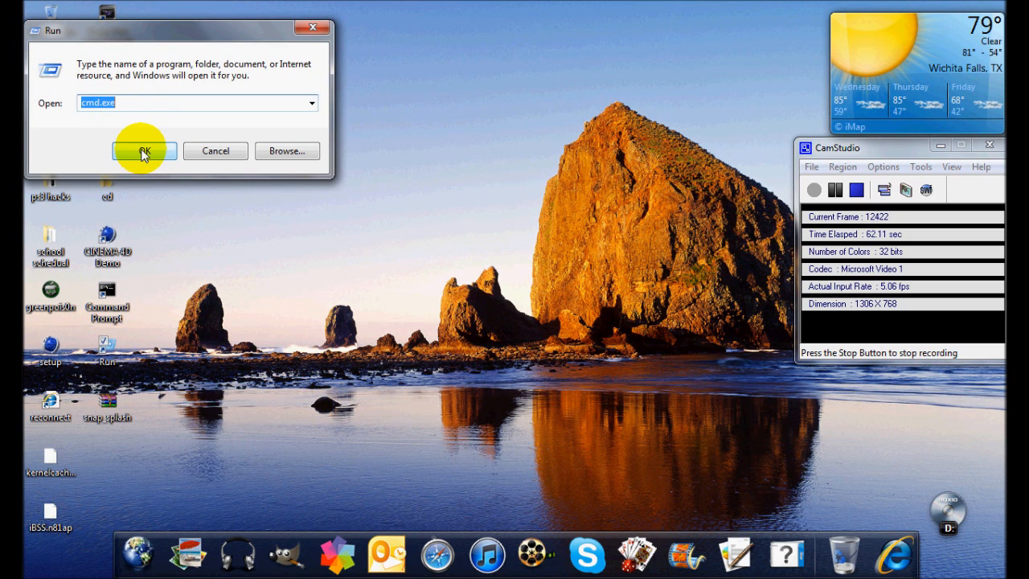
Launch cmd.exe at C:\Users\Owner, drag the console right, and type cd and dir.
{"action": "left_click", "coordinate": [143, 151]}
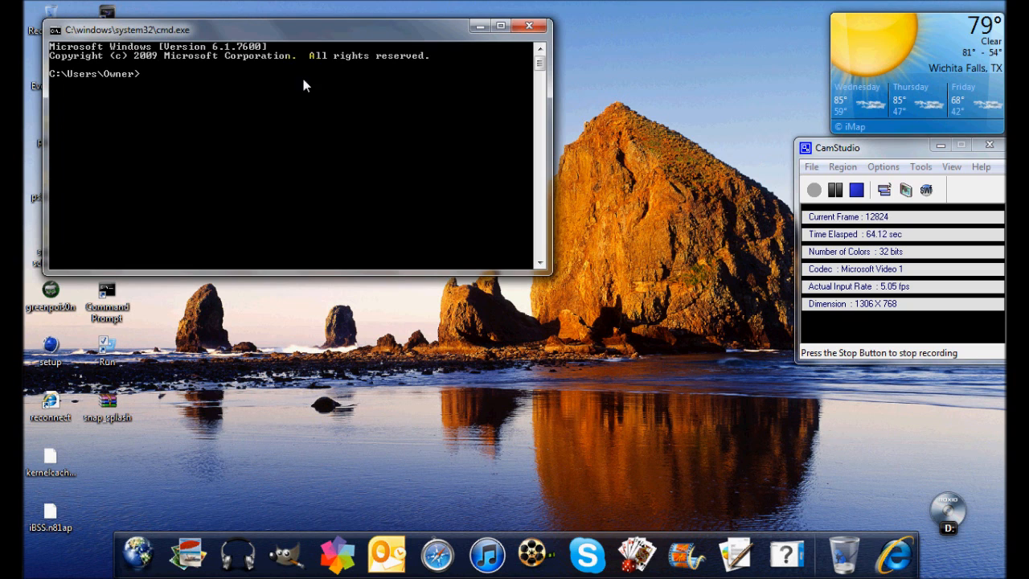
{"action": "left_click_drag", "start_coordinate": [297, 30], "coordinate": [366, 21]}
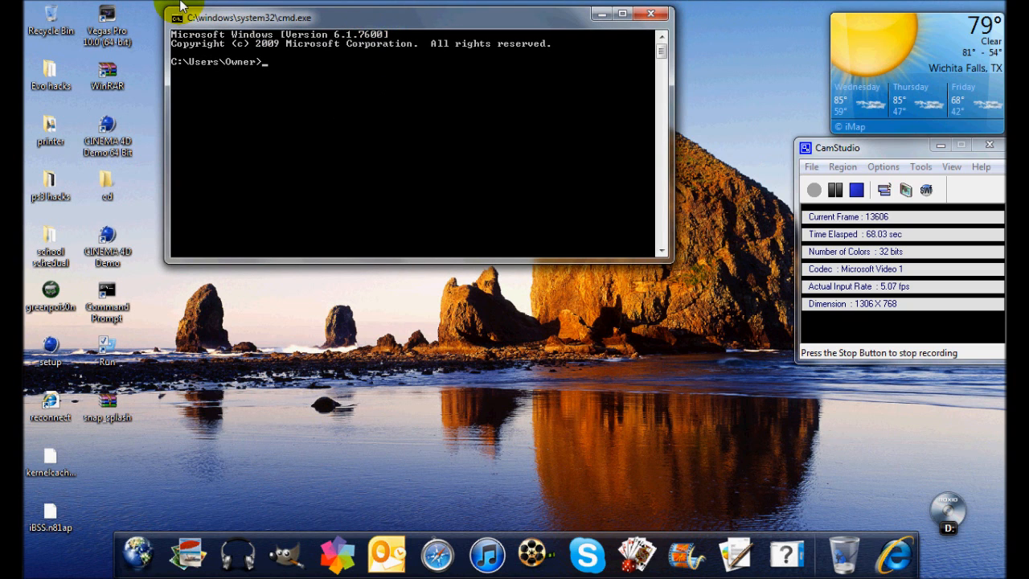
{"action": "mouse_move", "coordinate": [351, 74]}
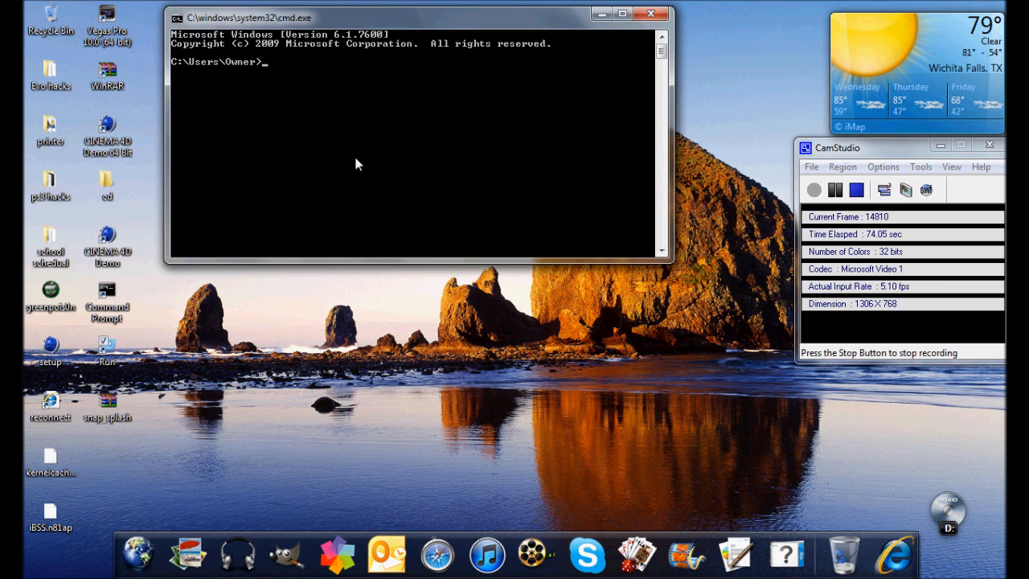
{"action": "mouse_move", "coordinate": [365, 83]}
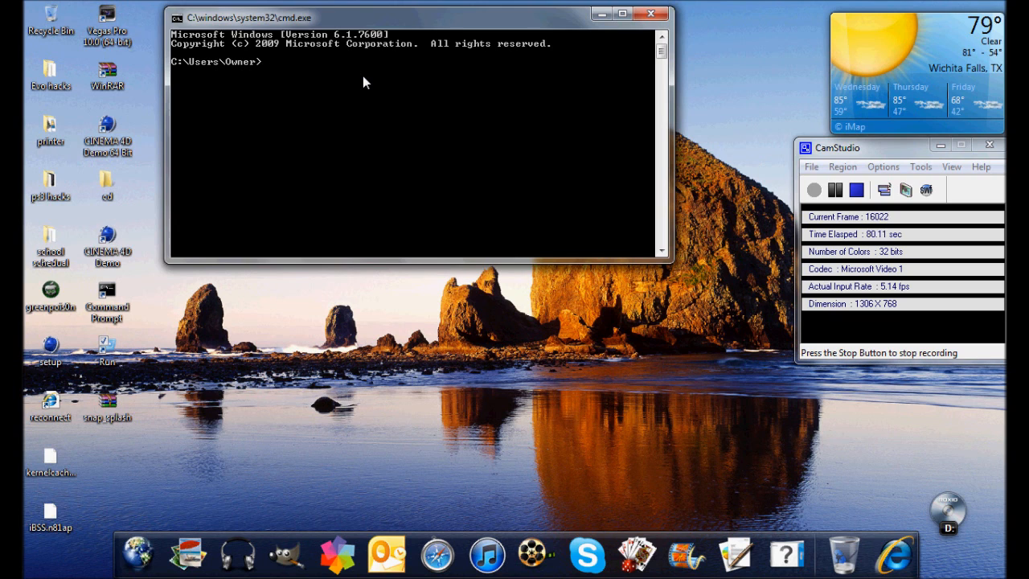
{"action": "type", "text": "cd"}
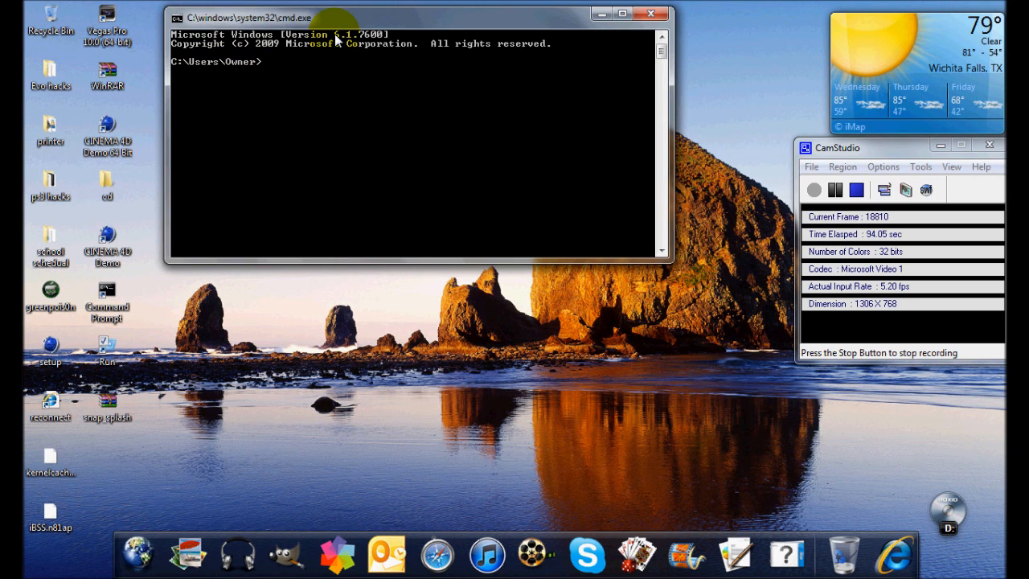
{"action": "type", "text": "dir"}
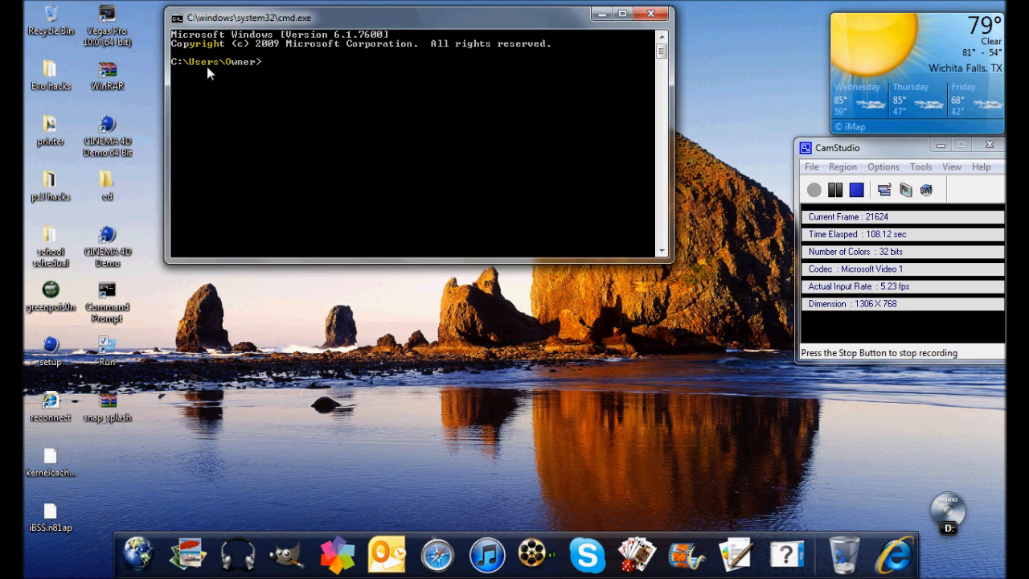
Navigate up to C:\Users with cd.., back into Owner, then to the C:\ root.
{"action": "type", "text": "cd"}
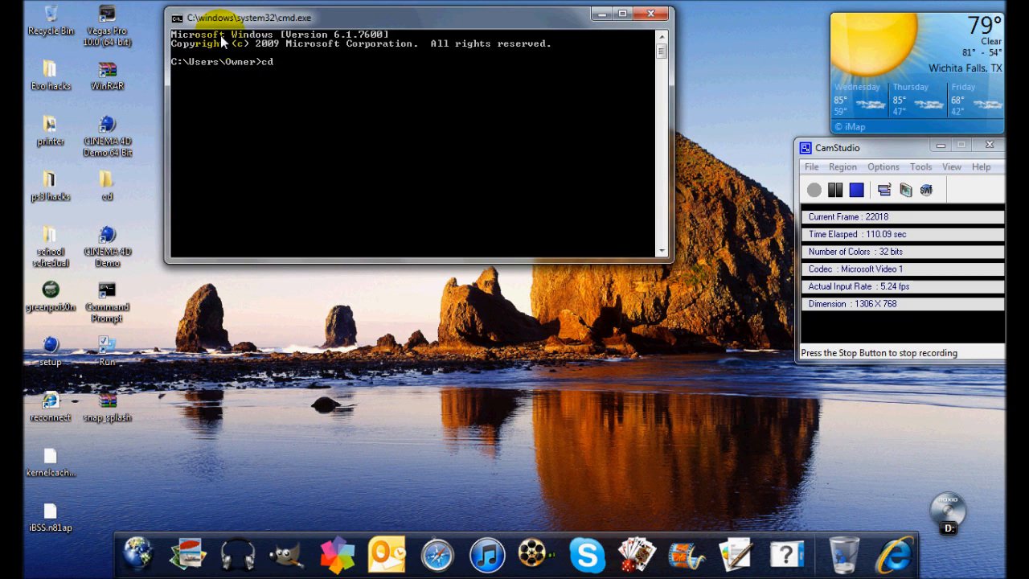
{"action": "type", "text": ".."}
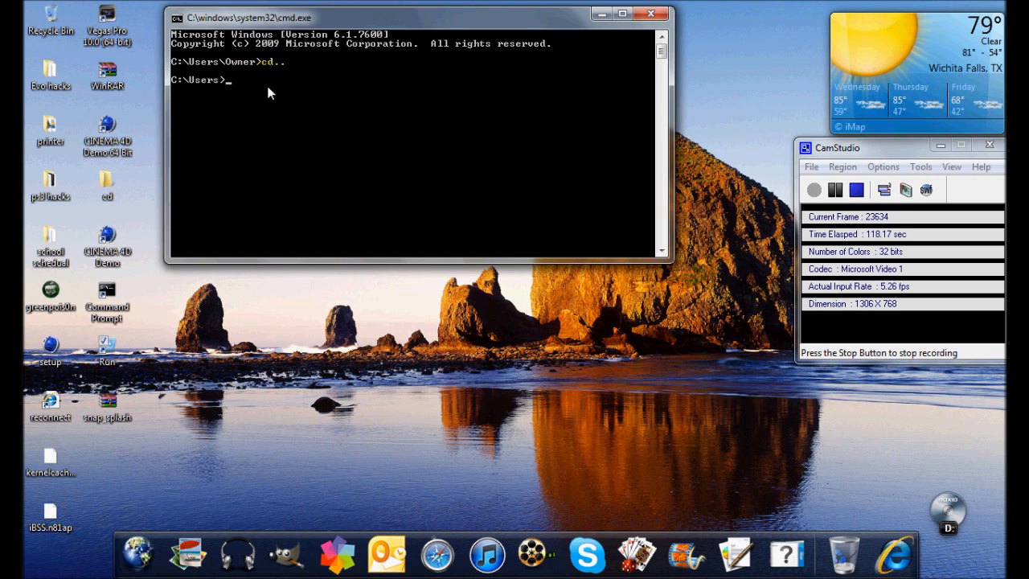
{"action": "type", "text": "cd use"}
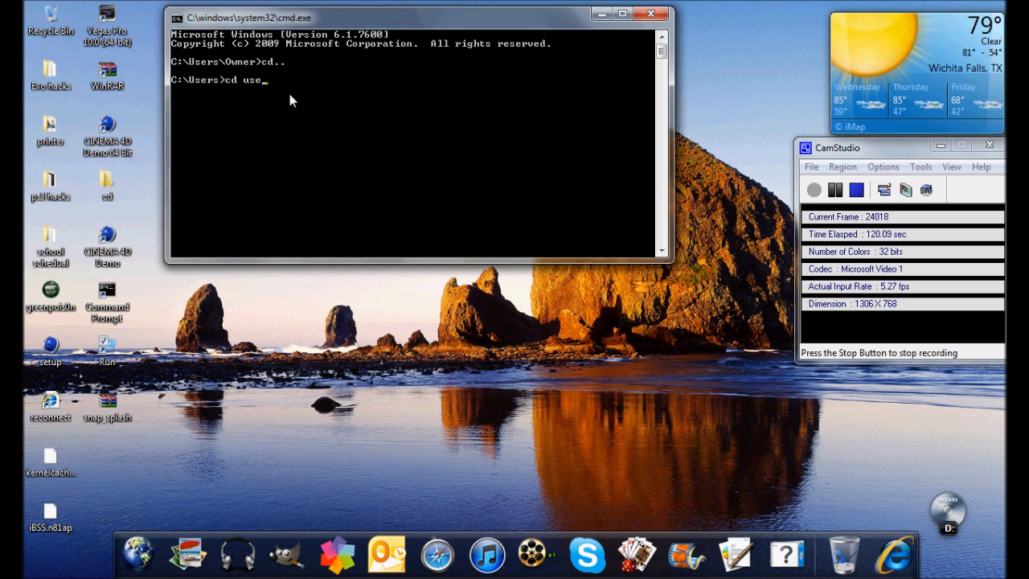
{"action": "key", "text": "Backspace"}
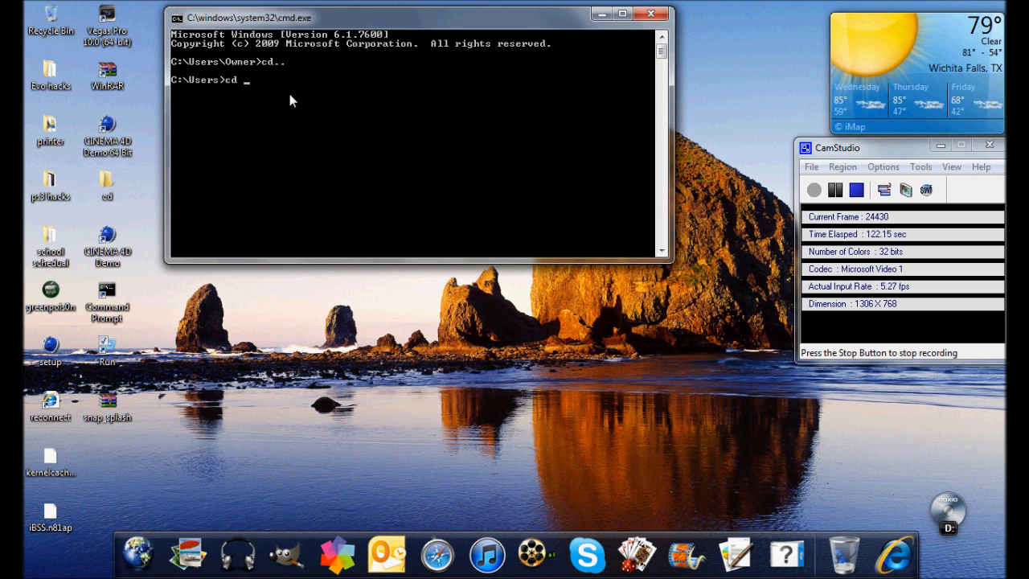
{"action": "type", "text": "owner"}
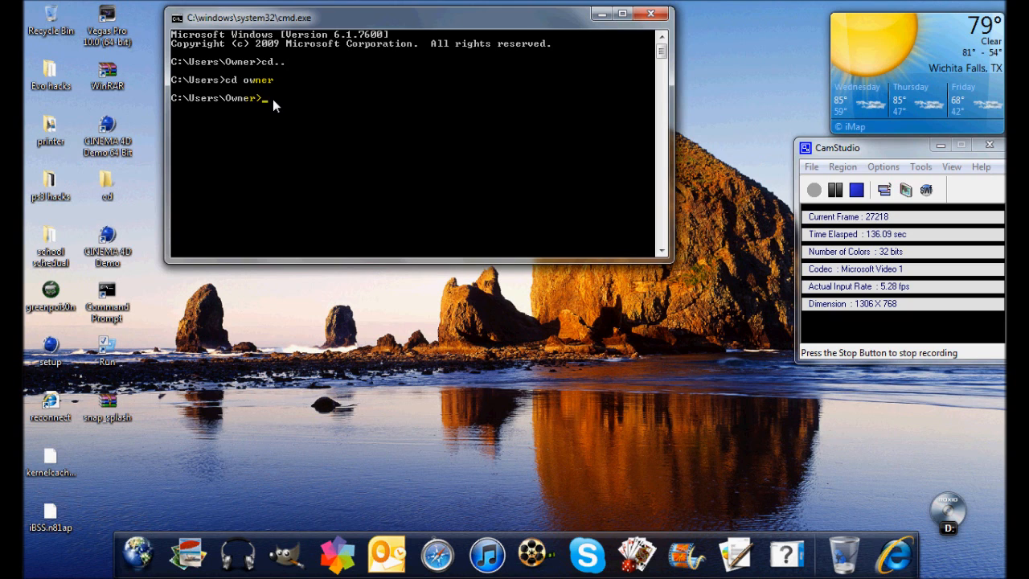
{"action": "type", "text": "cd"}
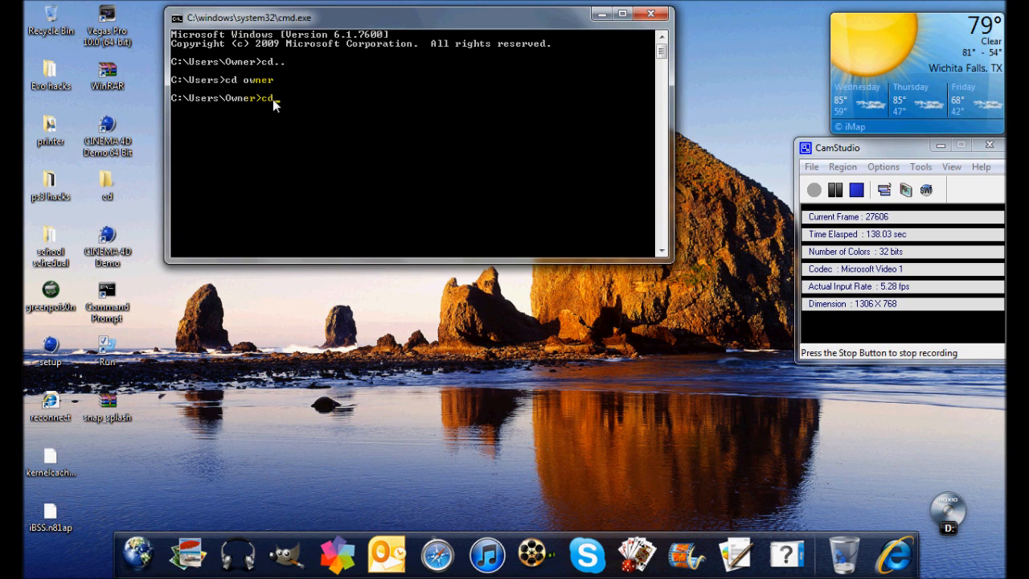
{"action": "type", "text": "/"}
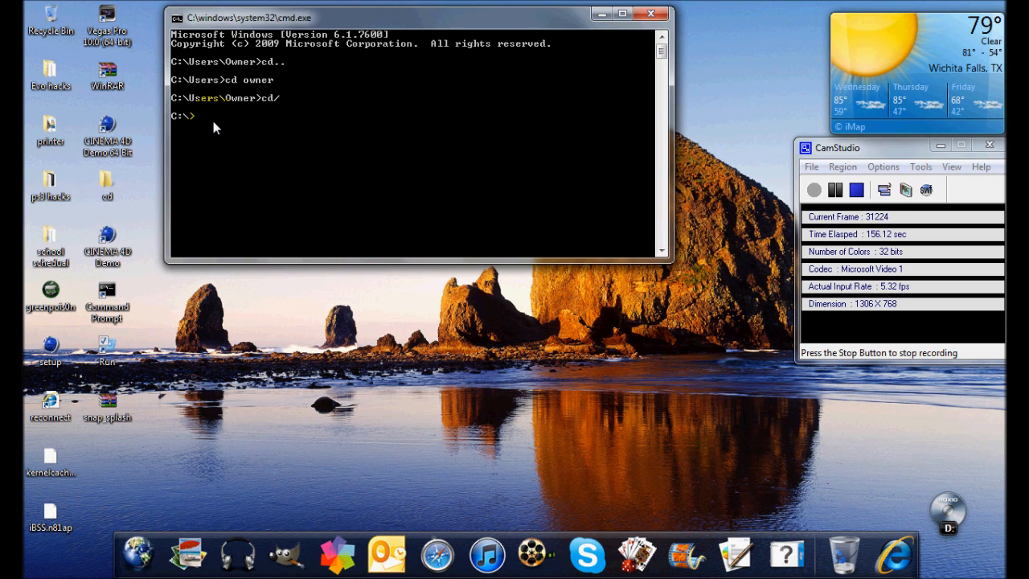
From C:\, enter Users then Owner and list the Owner folder with dir.
{"action": "type", "text": "cd"}
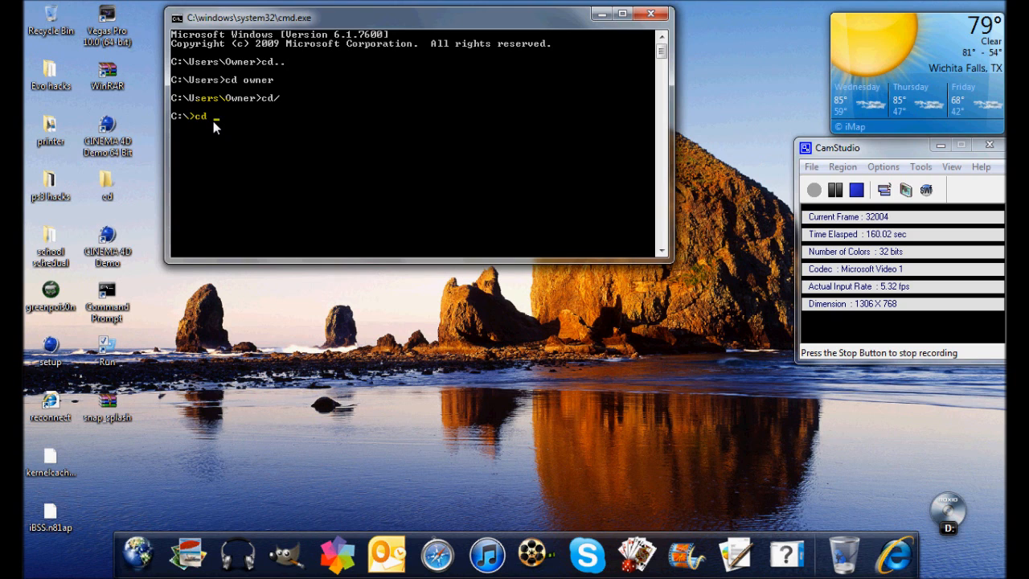
{"action": "type", "text": "users"}
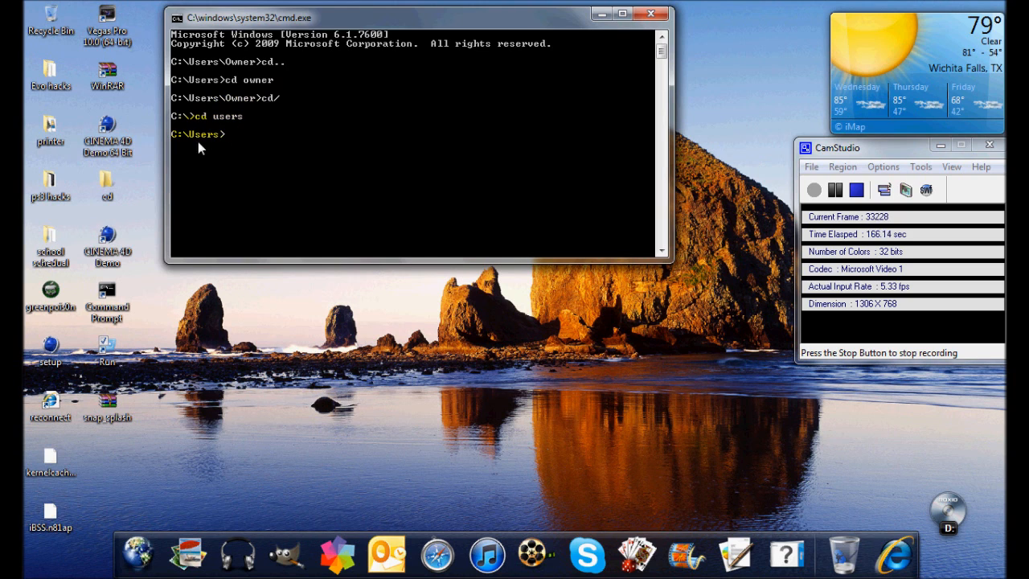
{"action": "mouse_move", "coordinate": [210, 135]}
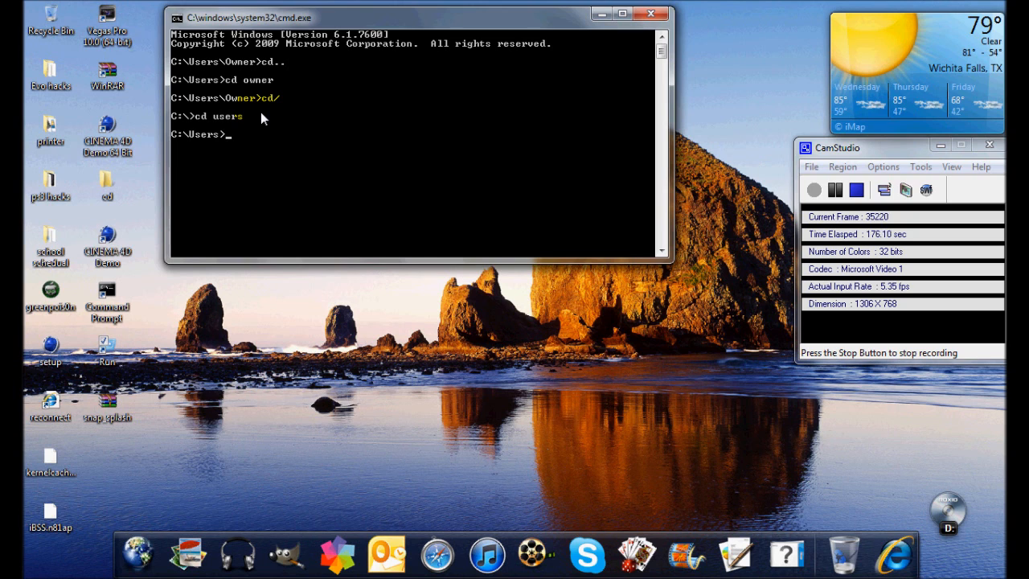
{"action": "type", "text": "cd u"}
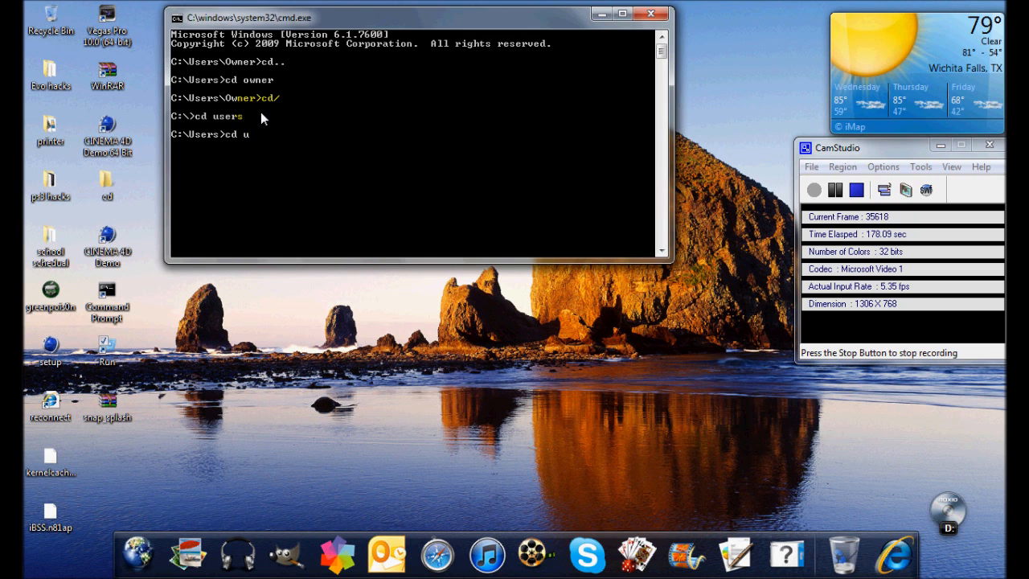
{"action": "key", "text": "BackSpace"}
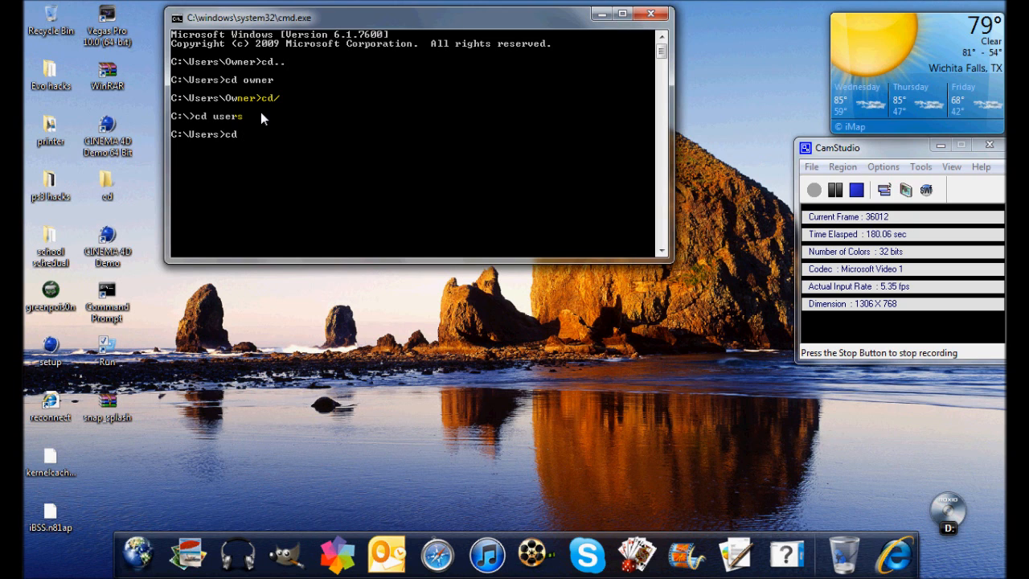
{"action": "type", "text": "owner"}
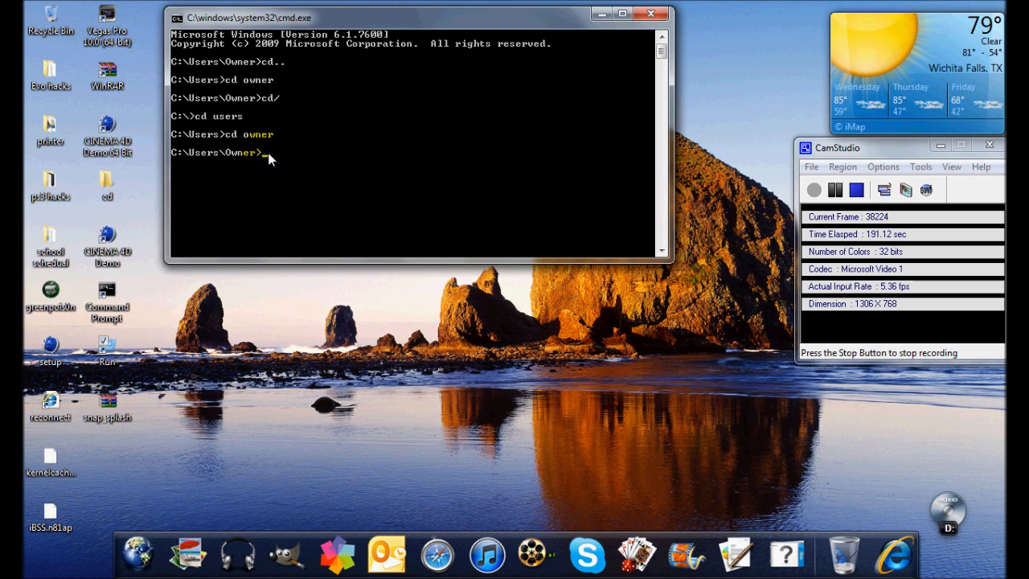
{"action": "type", "text": "di"}
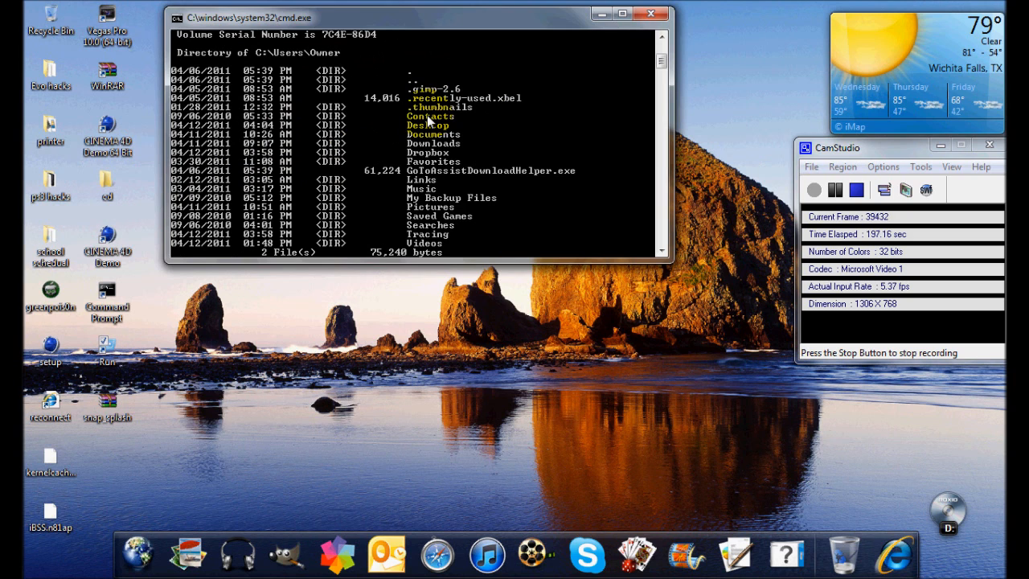
{"action": "mouse_move", "coordinate": [374, 127]}
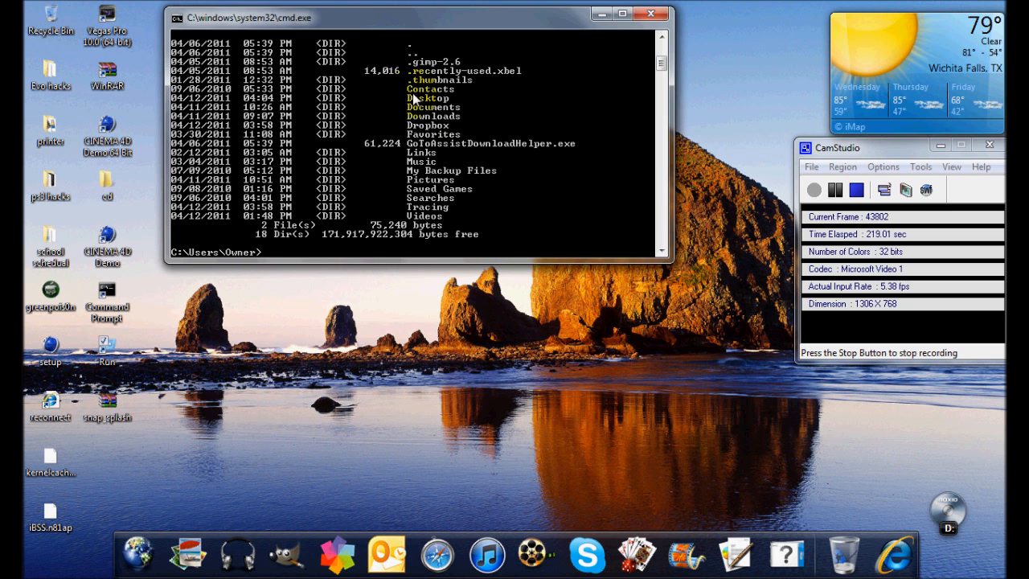
{"action": "mouse_move", "coordinate": [541, 67]}
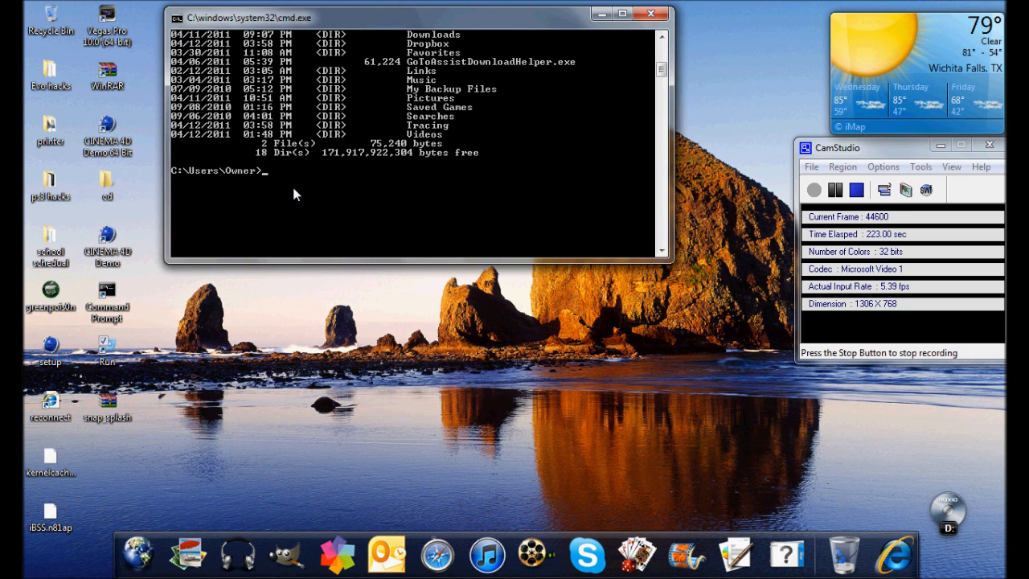
{"action": "mouse_move", "coordinate": [301, 160]}
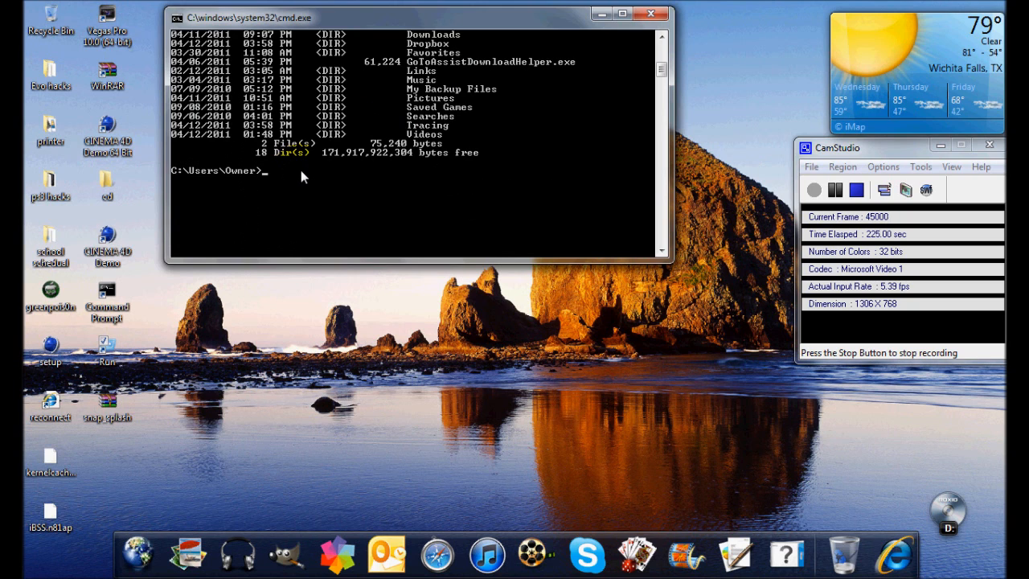
Return to the C:\ root and change into C:\Program Files after a misspelled attempt.
{"action": "type", "text": "cd.."}
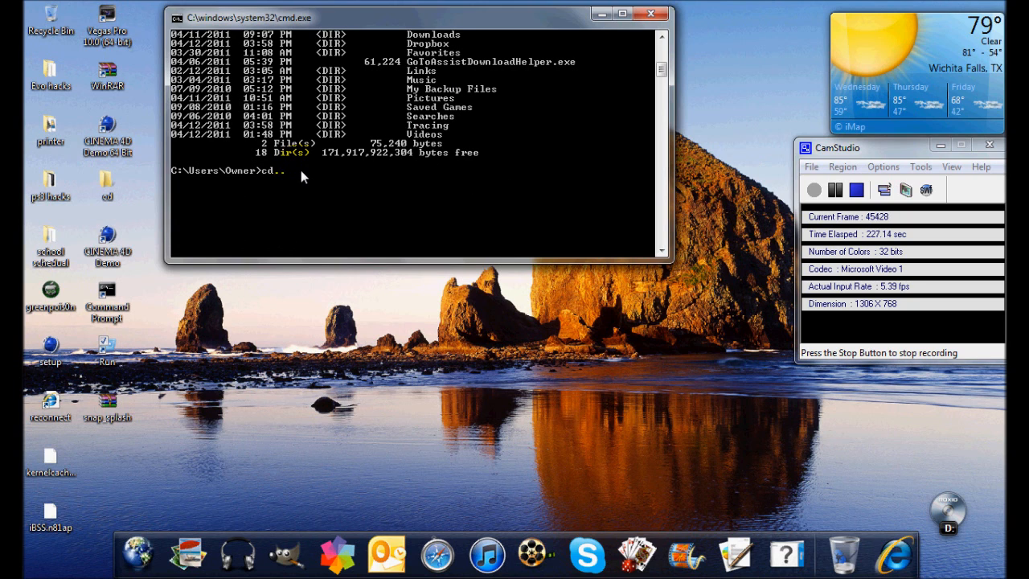
{"action": "type", "text": "/"}
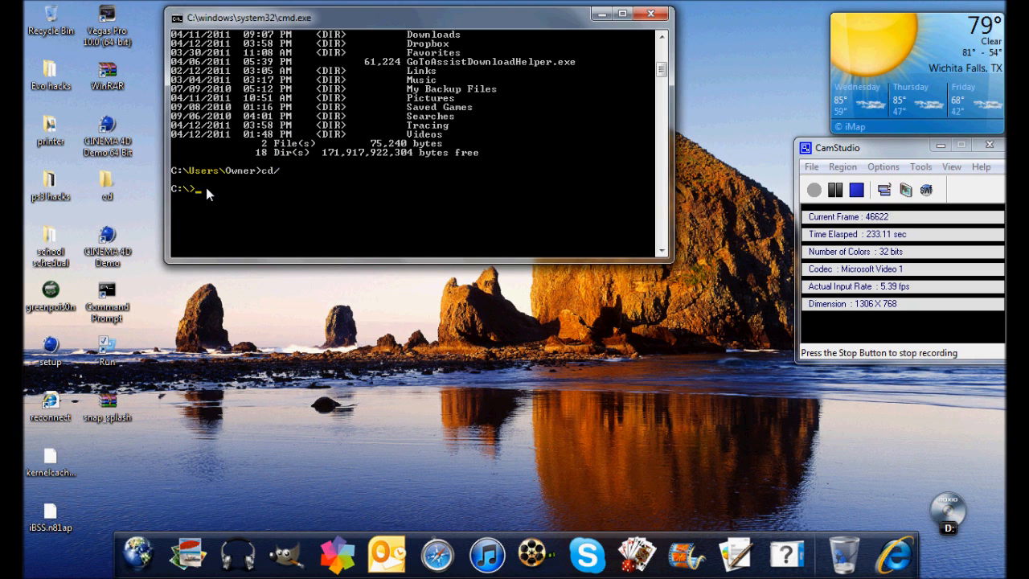
{"action": "type", "text": "cd prgram files"}
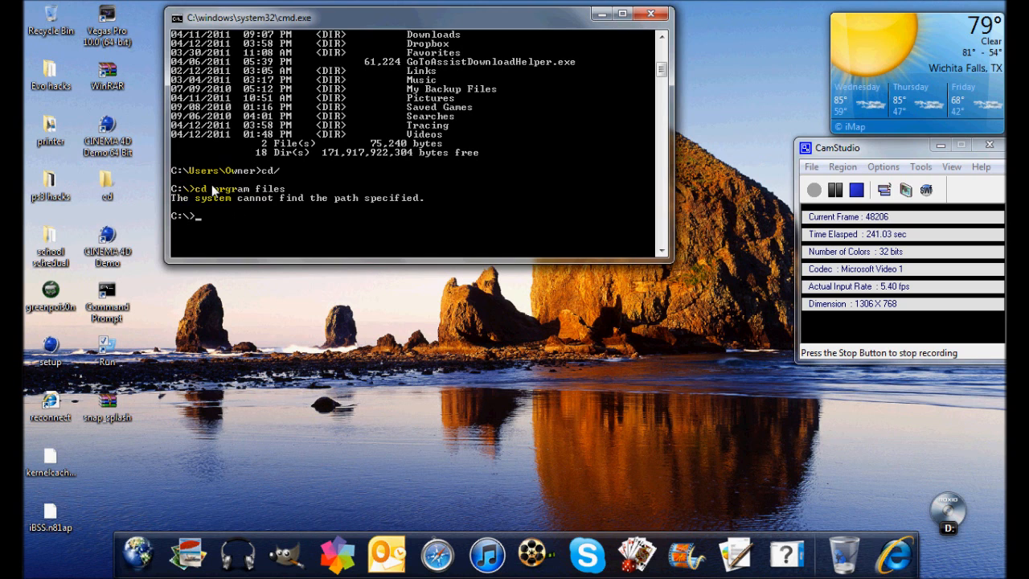
{"action": "type", "text": "cd"}
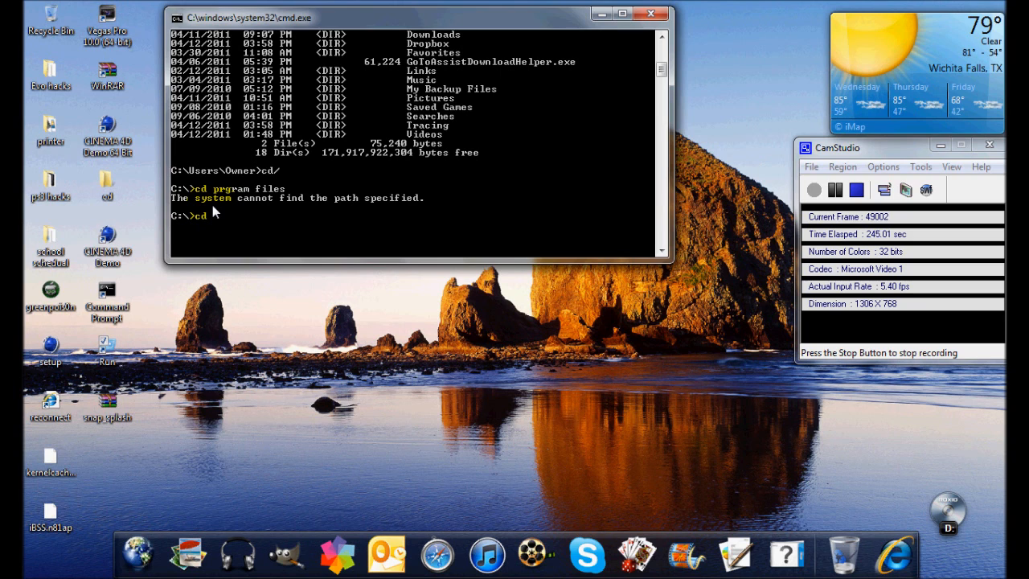
{"action": "type", "text": "program f"}
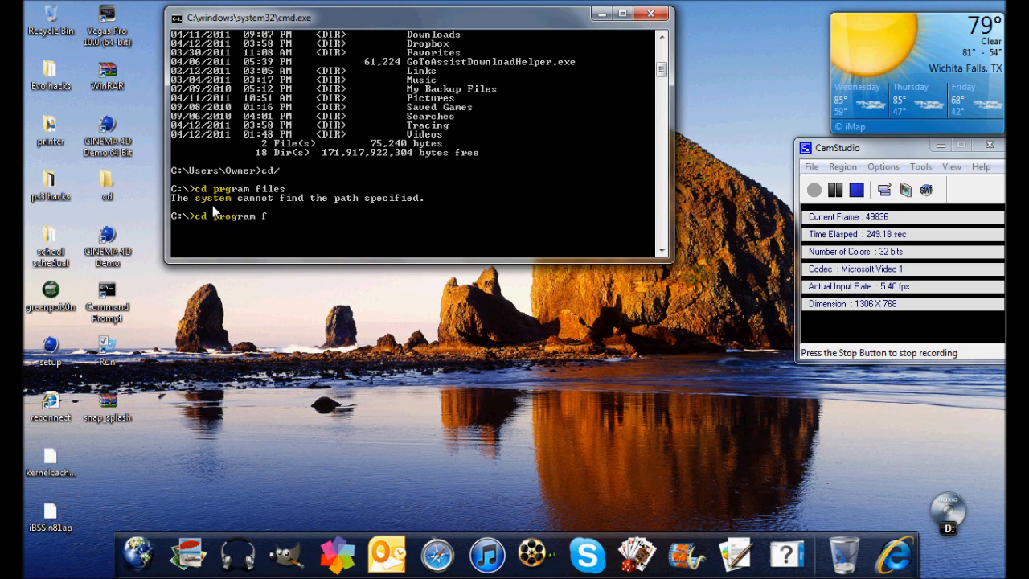
{"action": "type", "text": "iles"}
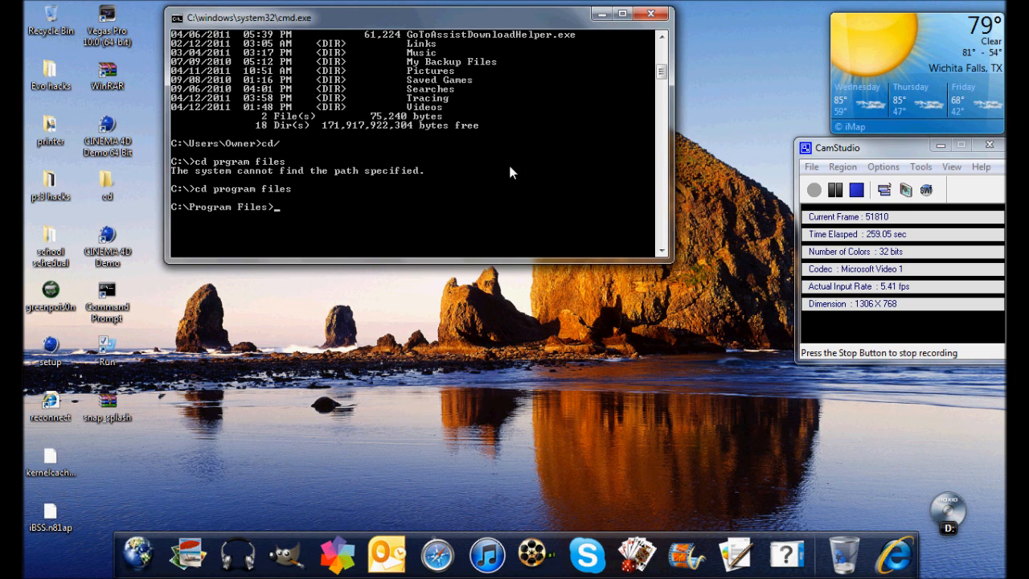
{"action": "mouse_move", "coordinate": [472, 145]}
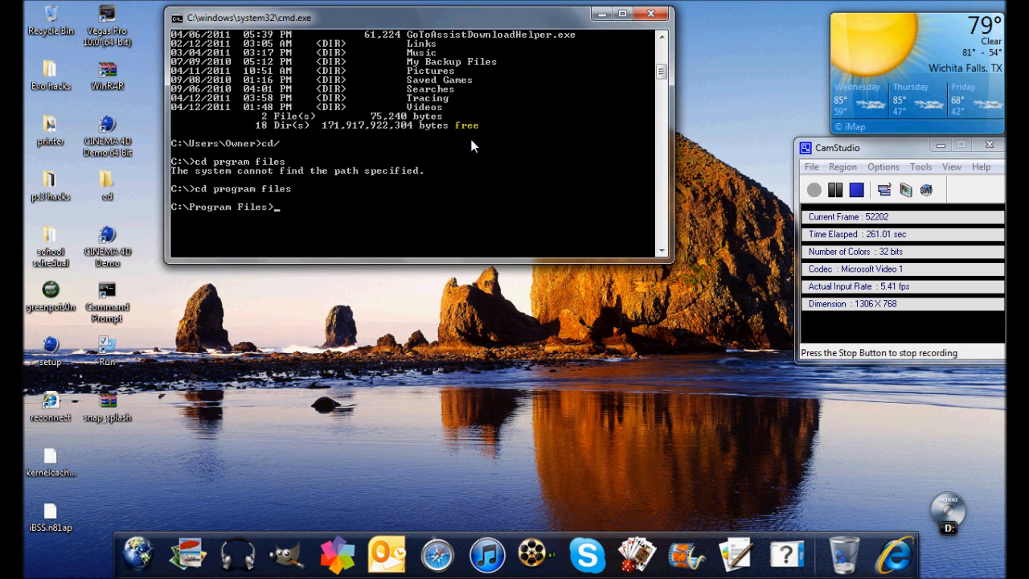
Run dir in C:\Program Files and scroll down through the folder listing.
{"action": "type", "text": "dir"}
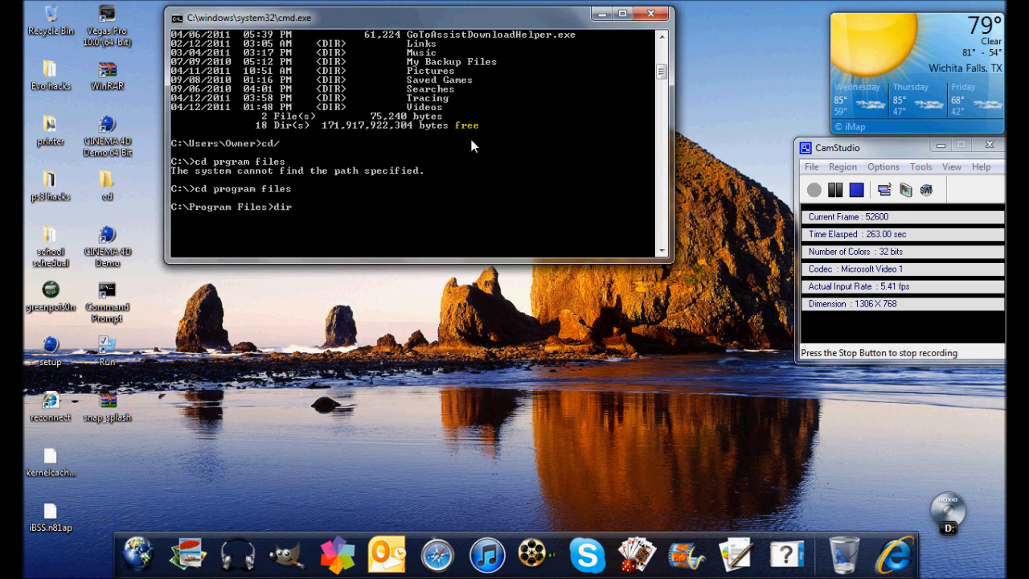
{"action": "key", "text": "Return"}
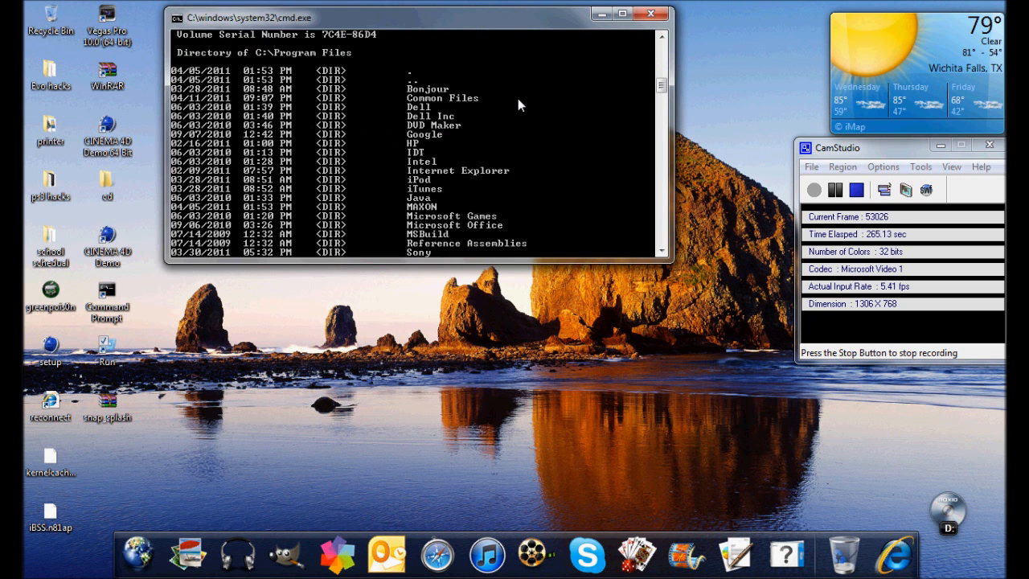
{"action": "scroll", "scroll_direction": "down", "scroll_amount": 3}
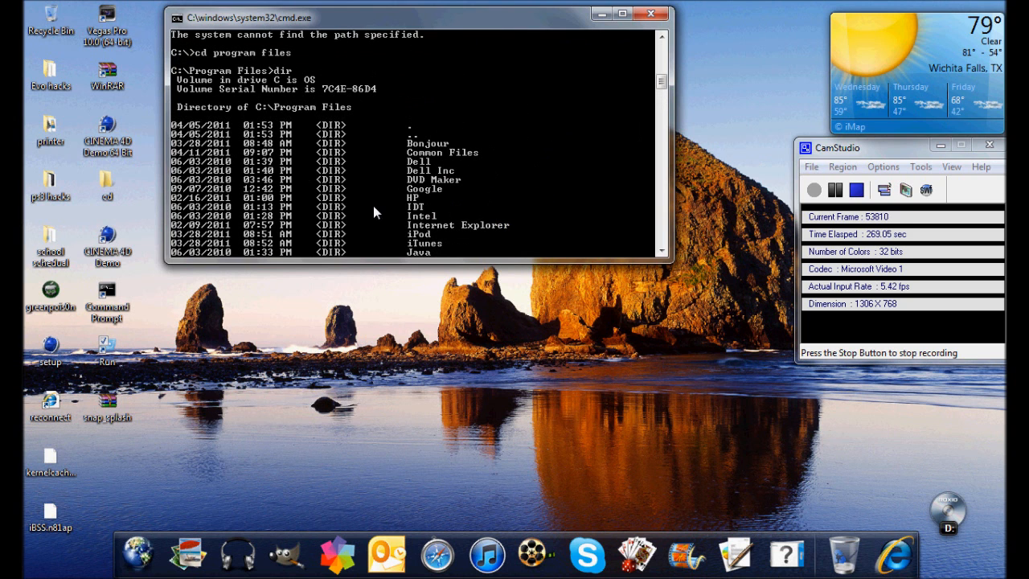
{"action": "scroll", "scroll_direction": "down", "scroll_amount": 3}
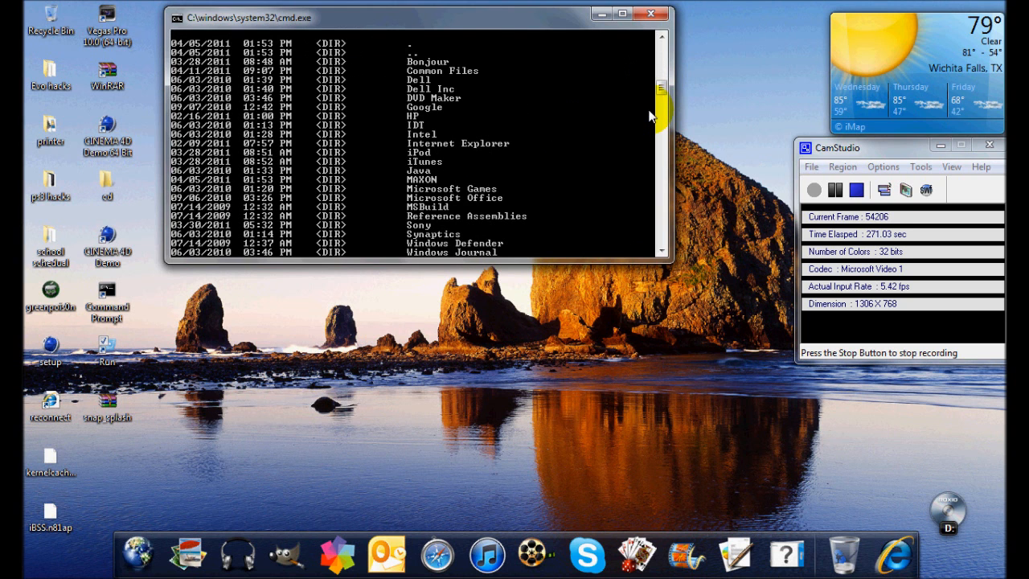
{"action": "mouse_move", "coordinate": [635, 105]}
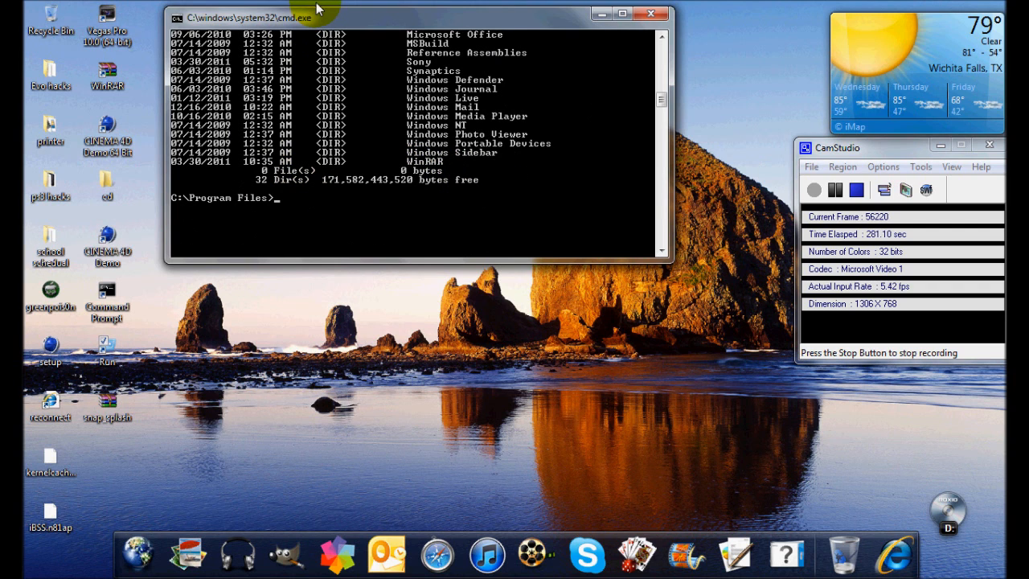
Change into the Windows Media Player folder with cd windows media player.
{"action": "type", "text": "cd"}
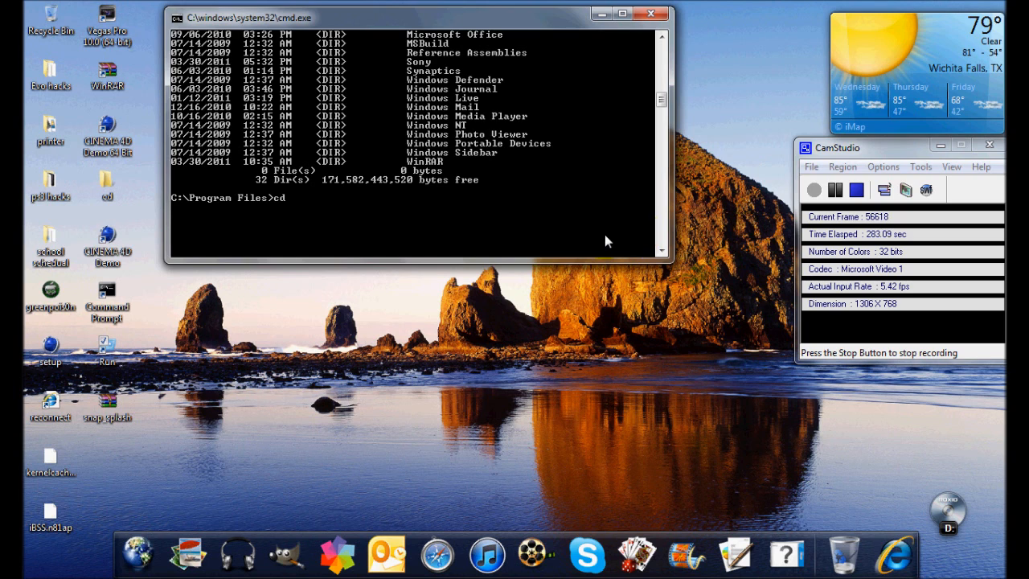
{"action": "type", "text": "windows"}
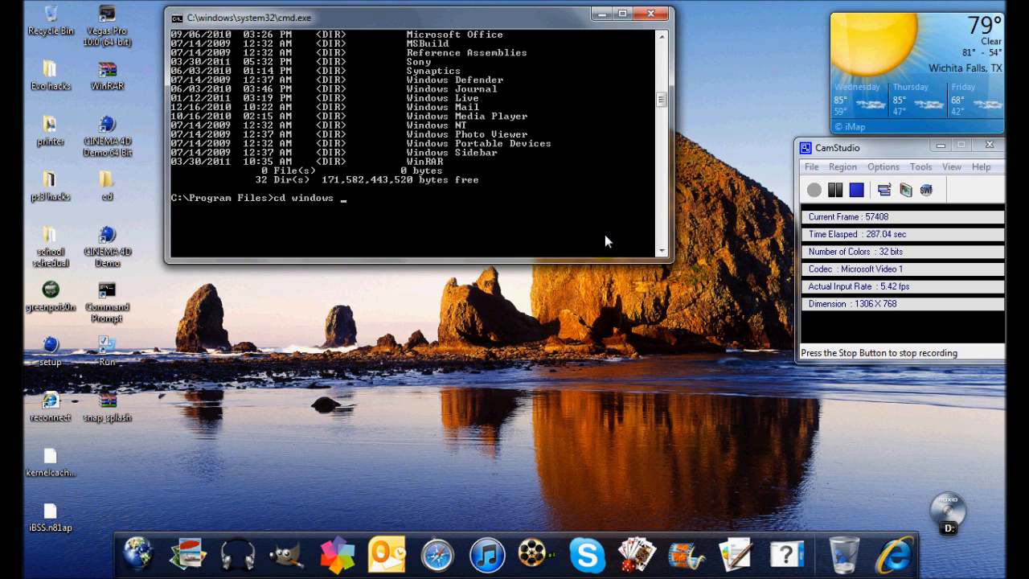
{"action": "type", "text": "media player"}
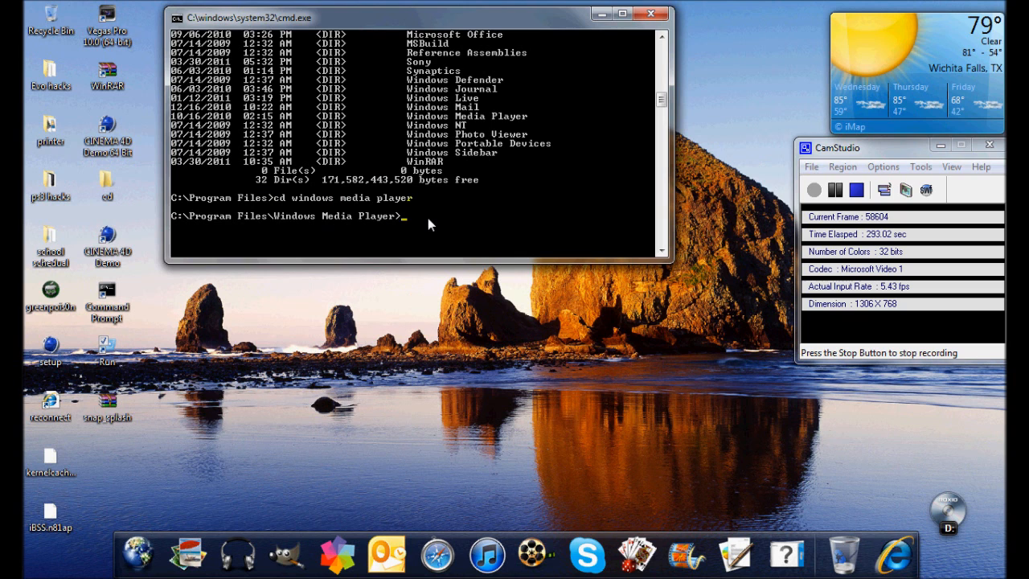
{"action": "mouse_move", "coordinate": [426, 227]}
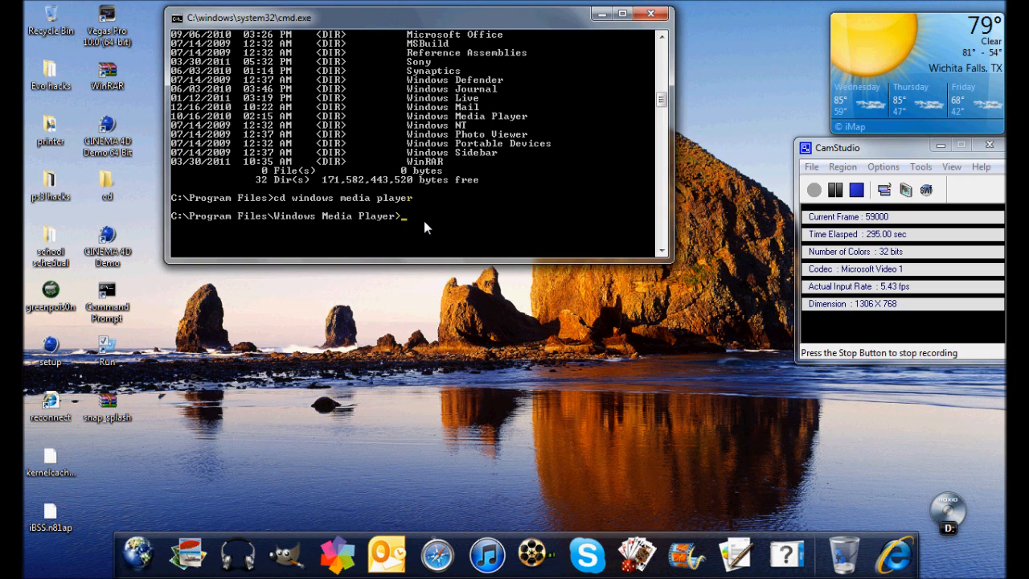
Run dir and scroll to see wmplayer.exe among 16 files and 8 directories.
{"action": "key", "text": "Return"}
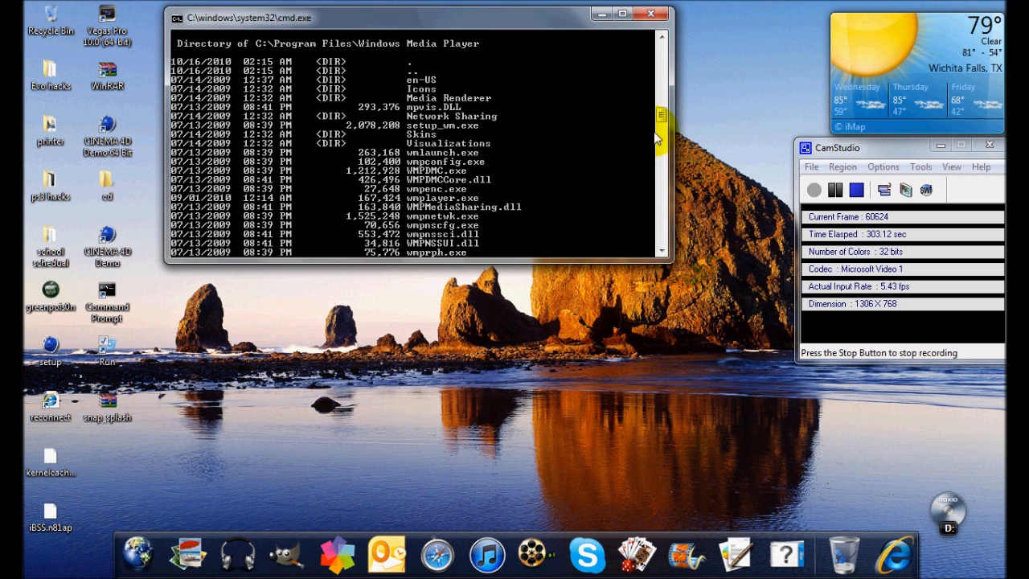
{"action": "scroll", "scroll_direction": "down", "scroll_amount": 3}
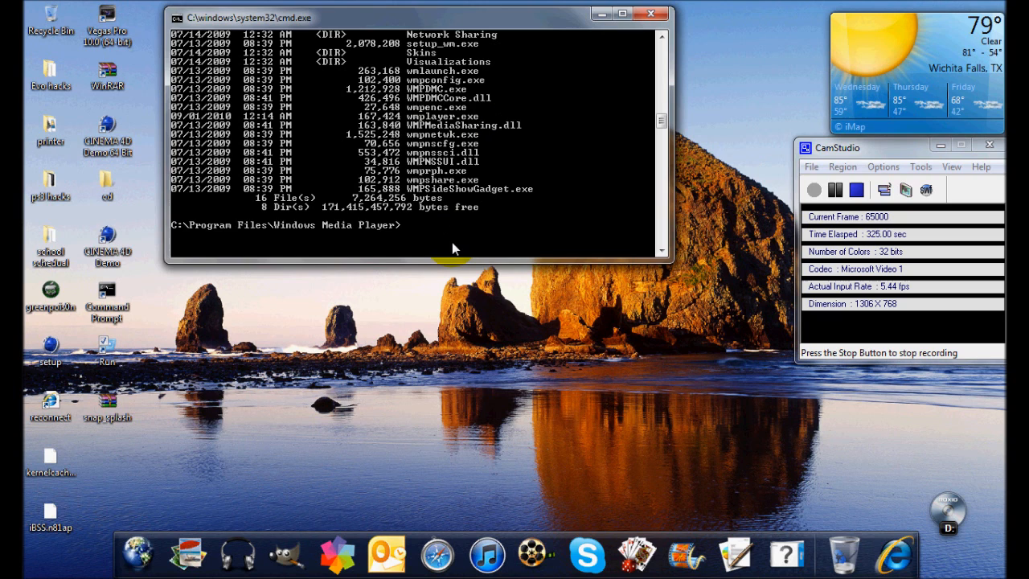
Run wmplayer.exe to launch Windows Media Player, then close the player window.
{"action": "type", "text": "e"}
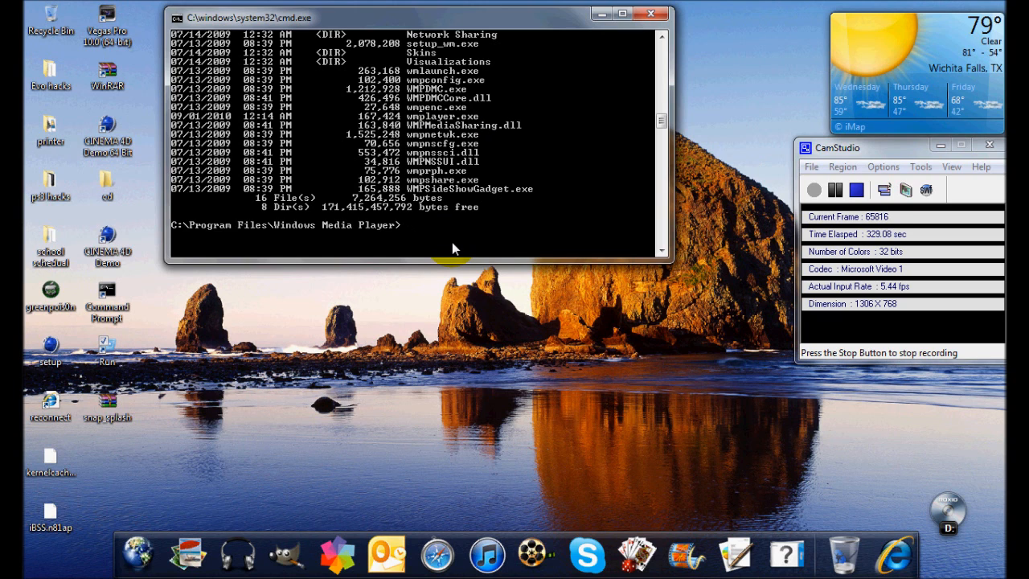
{"action": "type", "text": "wmplayer"}
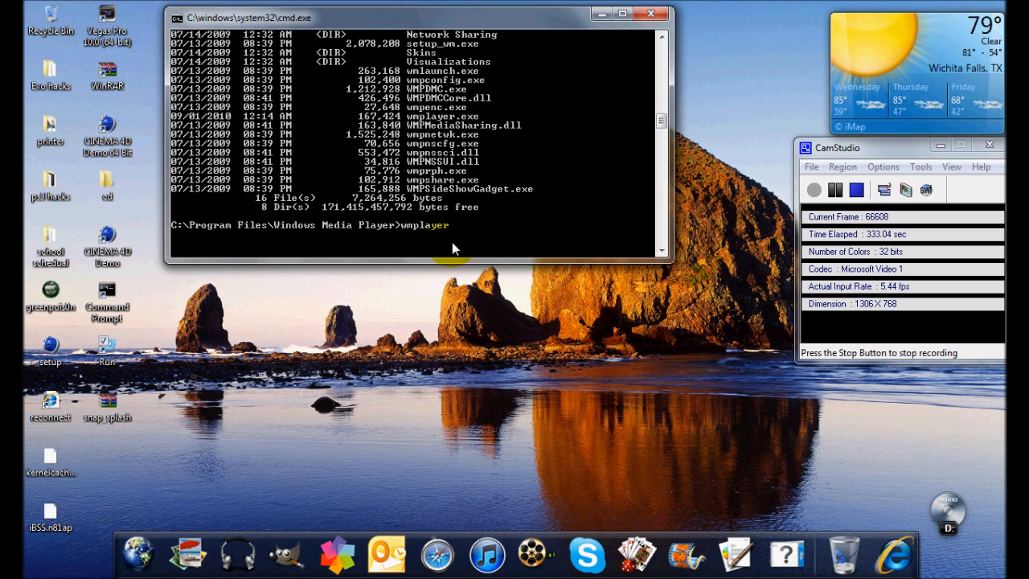
{"action": "type", "text": "."}
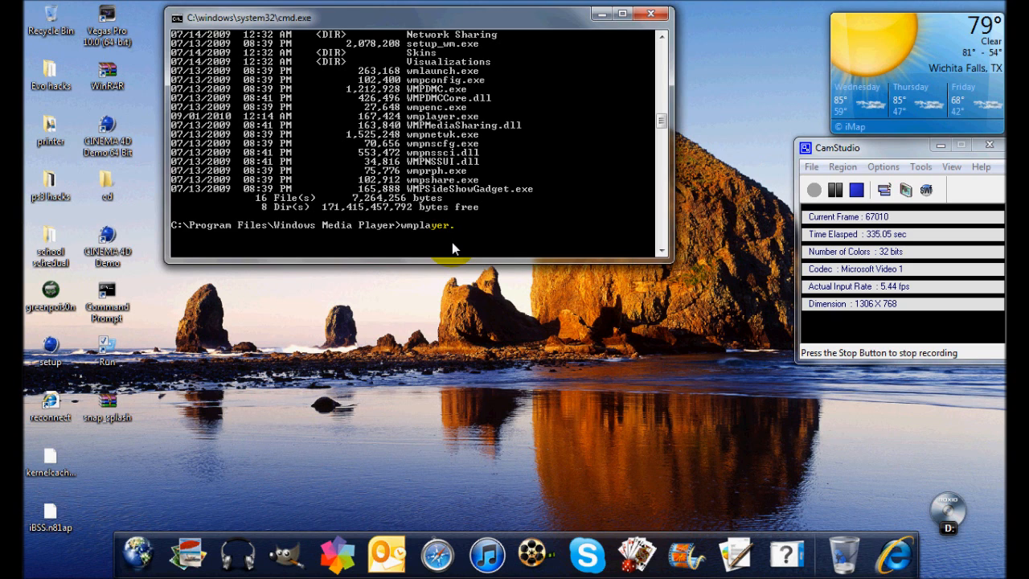
{"action": "type", "text": ".exe"}
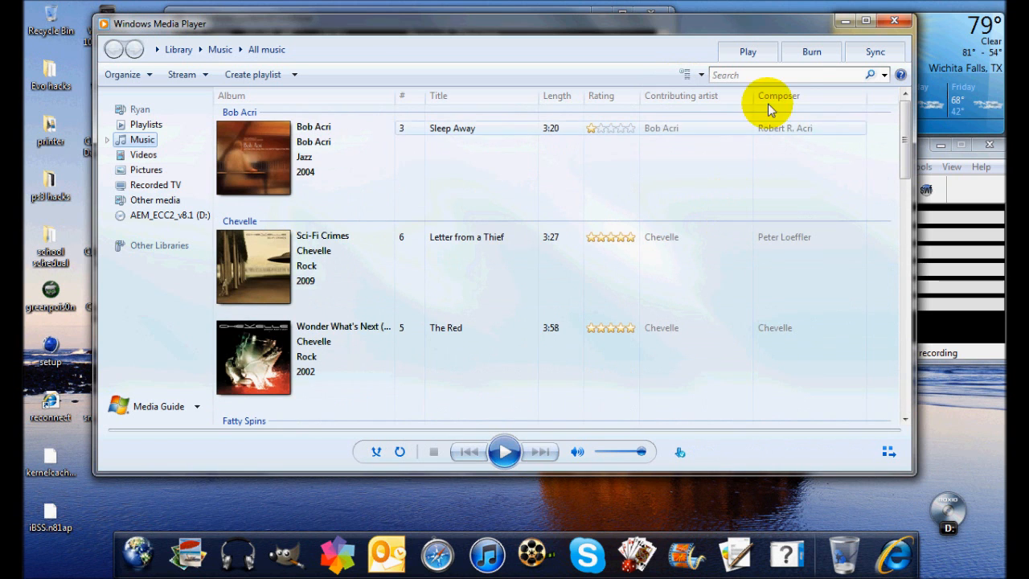
{"action": "left_click", "coordinate": [890, 18]}
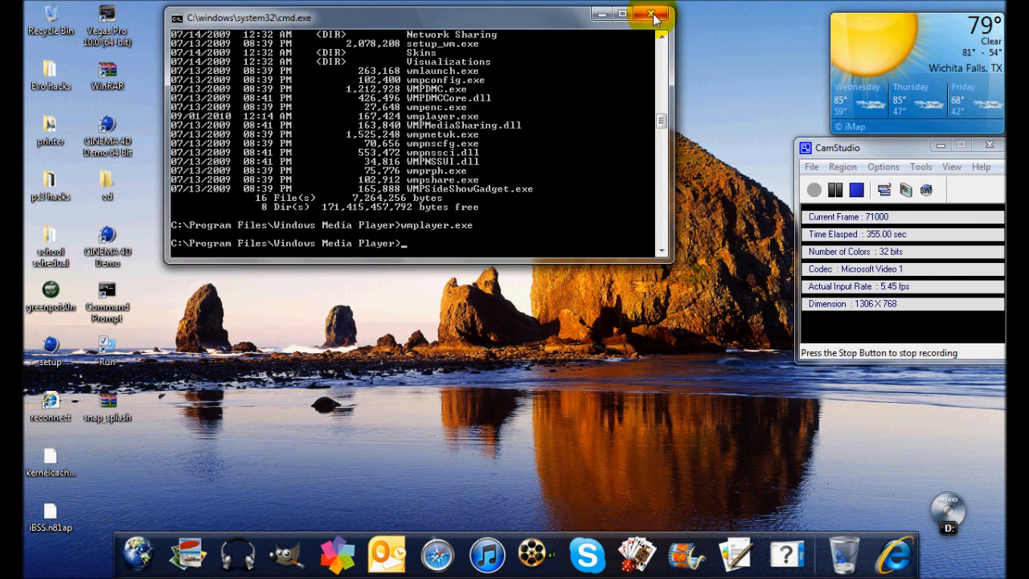
Close the cmd.exe console window with its title-bar X button.
{"action": "left_click", "coordinate": [649, 15]}
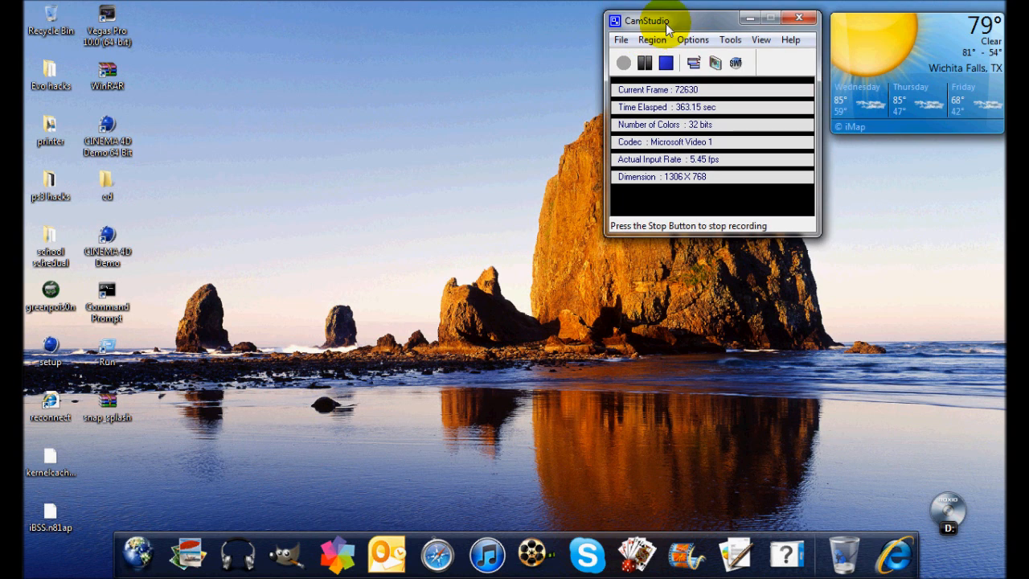
{"action": "mouse_move", "coordinate": [929, 260]}
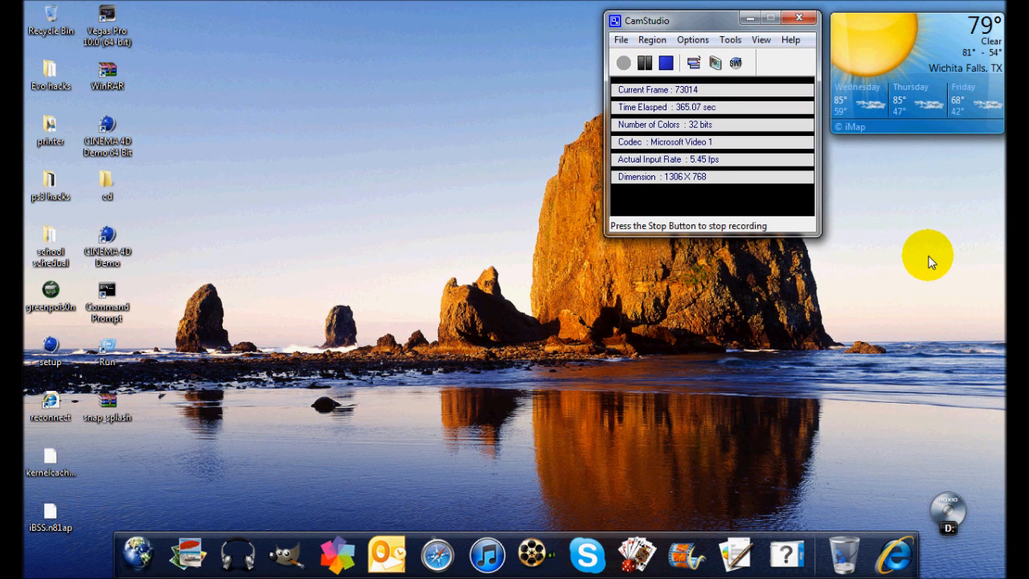